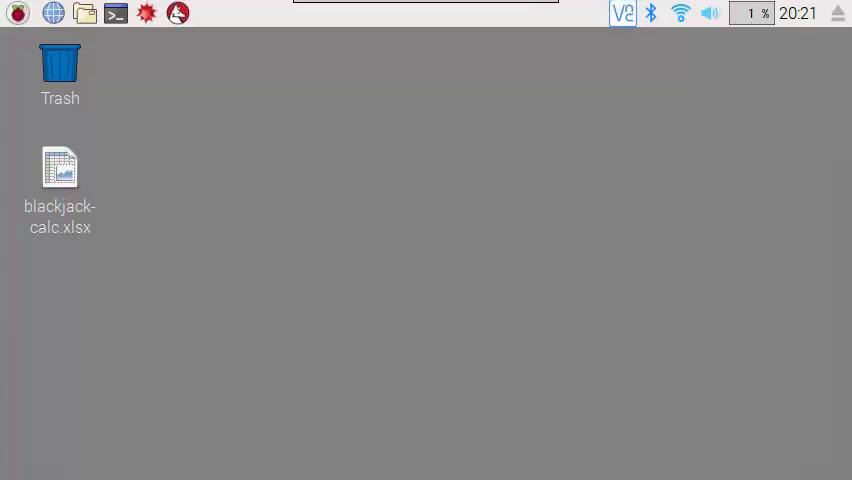
mouse_move(538, 272)
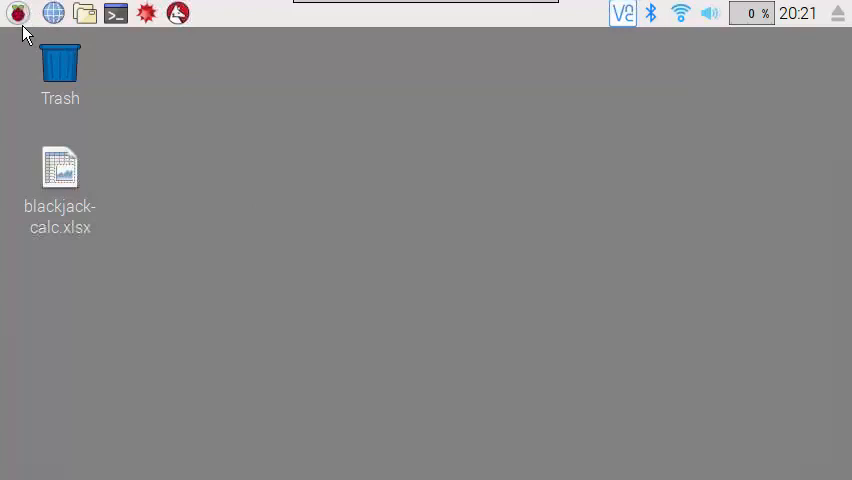
In a new LXTerminal, list home contents including hidden files with ls -a, then run top
click(17, 13)
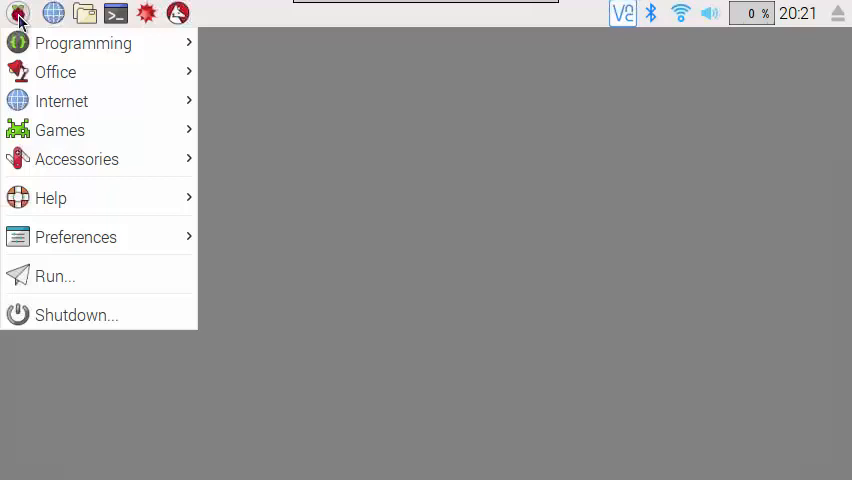
mouse_move(217, 78)
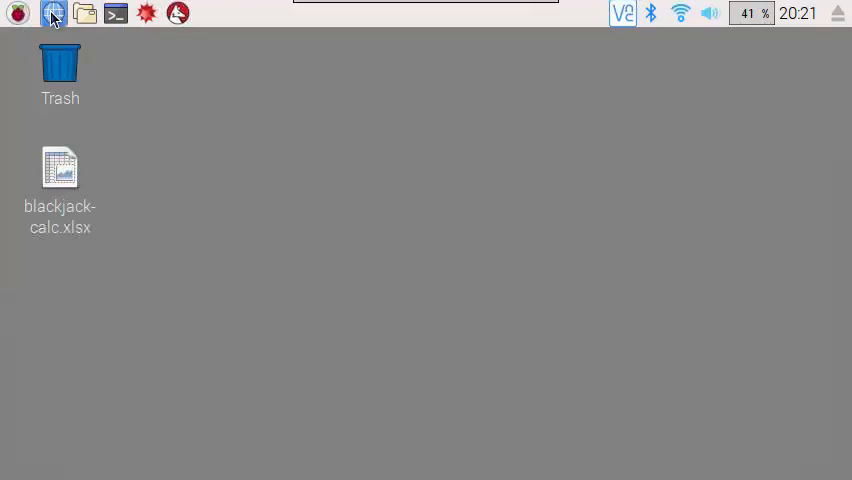
mouse_move(54, 13)
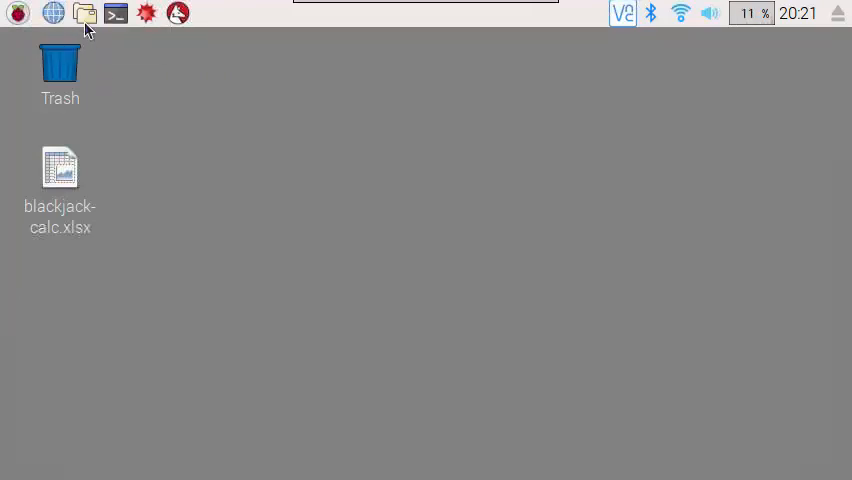
mouse_move(85, 18)
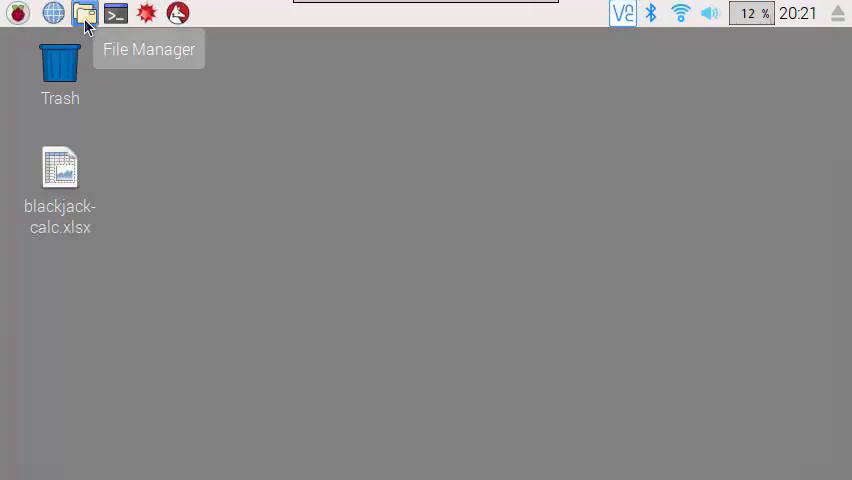
mouse_move(116, 14)
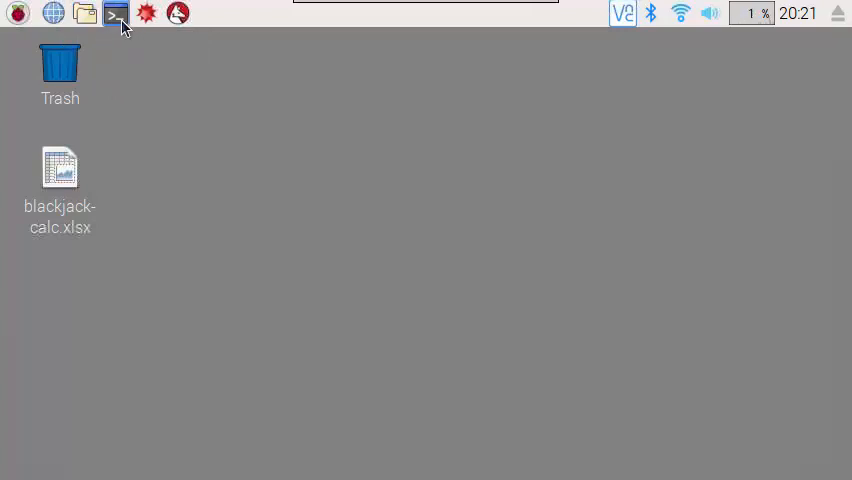
mouse_move(116, 13)
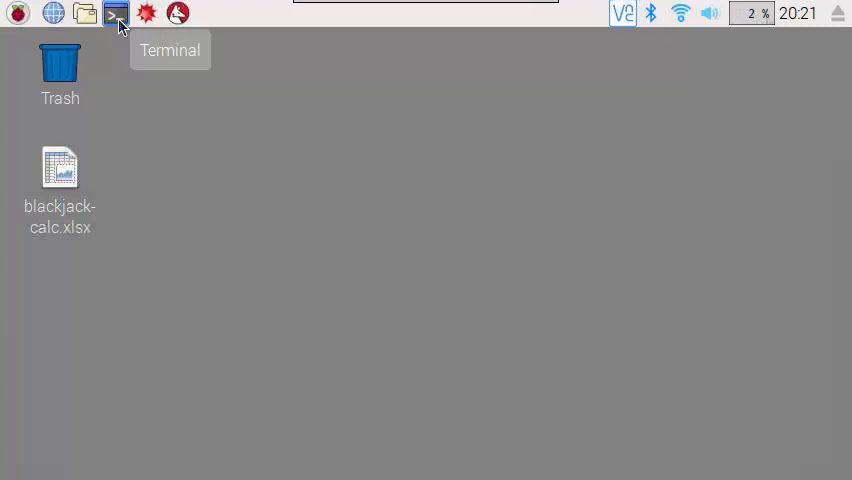
mouse_move(147, 13)
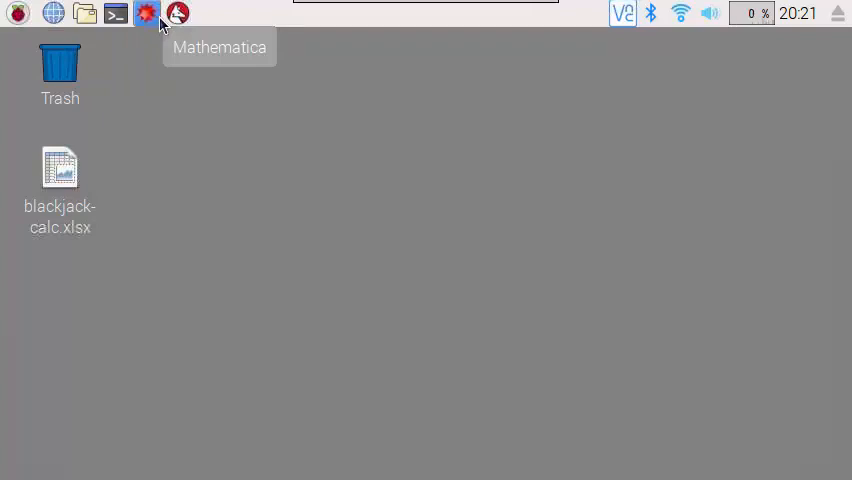
mouse_move(357, 87)
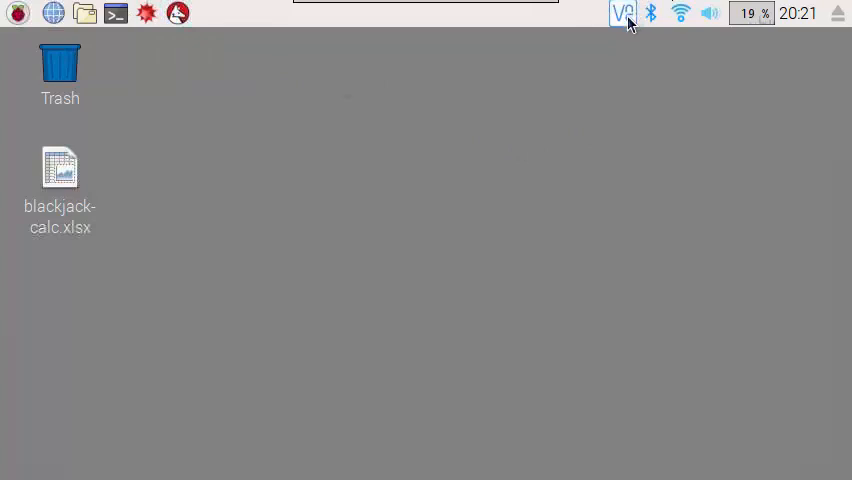
mouse_move(624, 13)
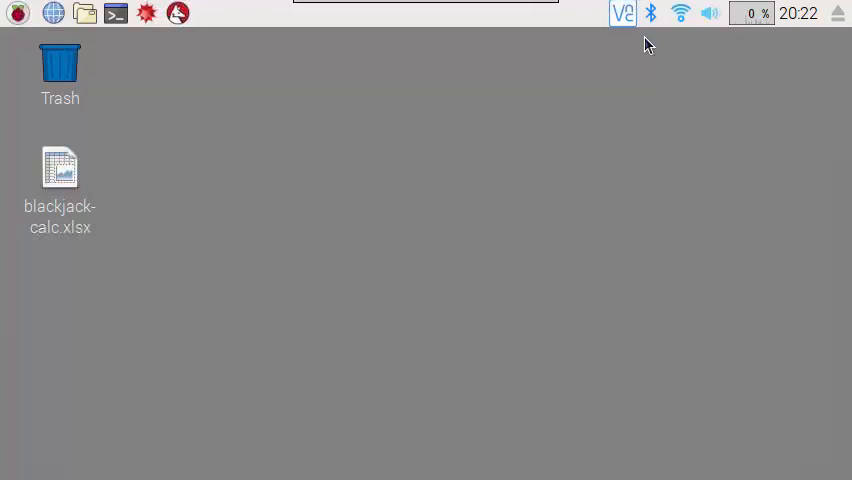
mouse_move(651, 14)
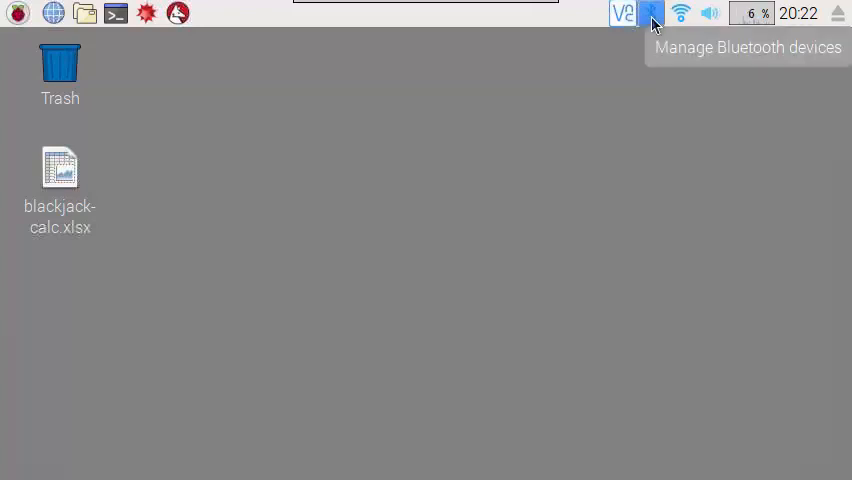
mouse_move(675, 75)
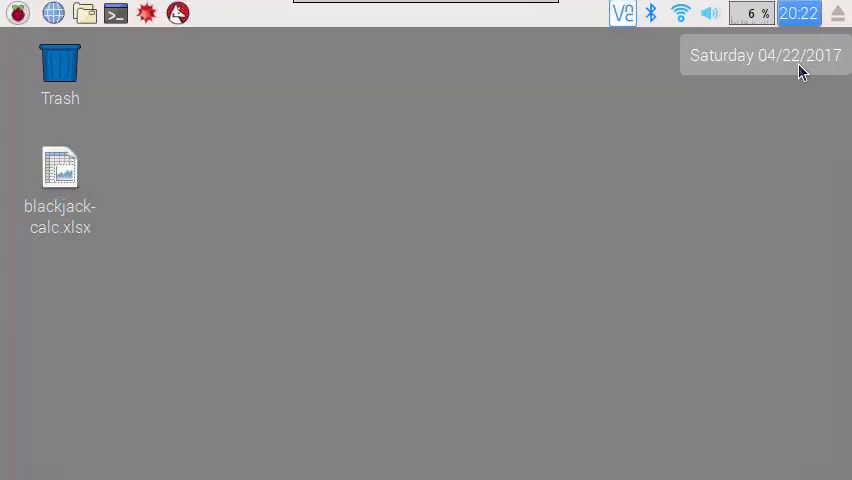
mouse_move(838, 42)
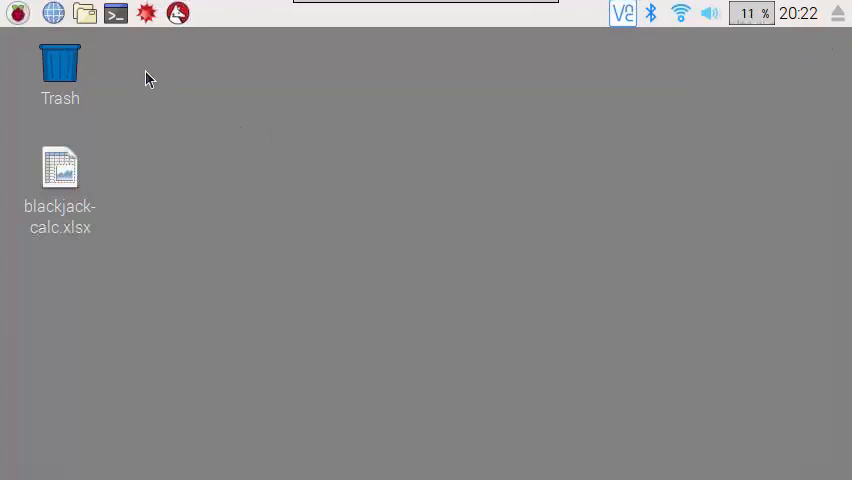
mouse_move(116, 13)
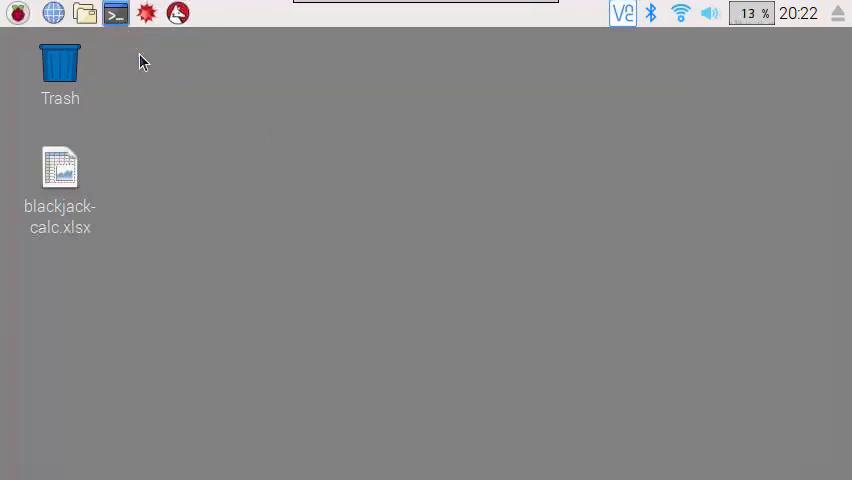
click(114, 14)
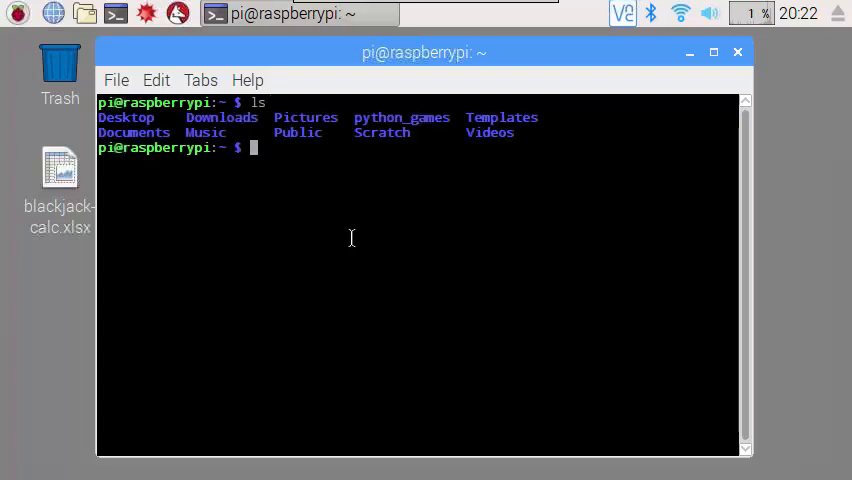
text(ls -)
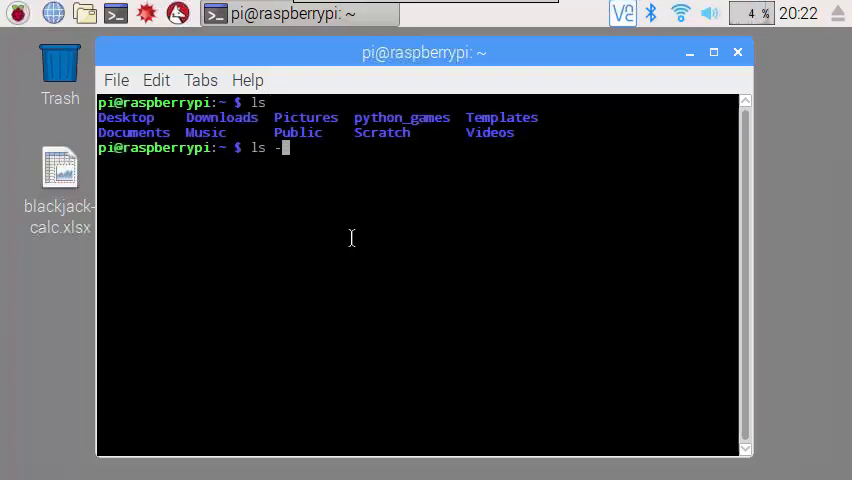
key(Return)
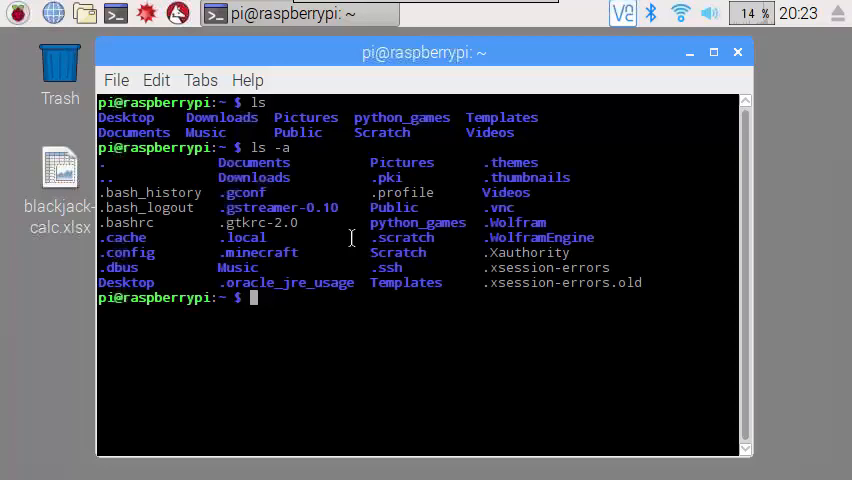
text(top)
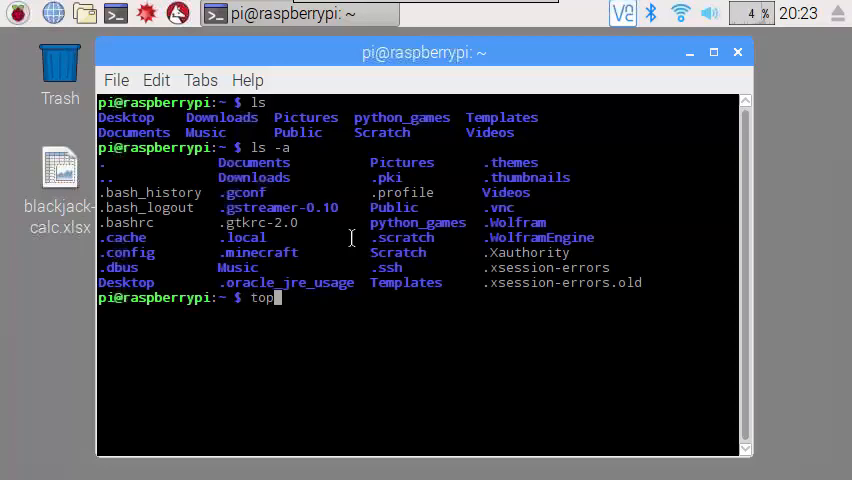
key(Return)
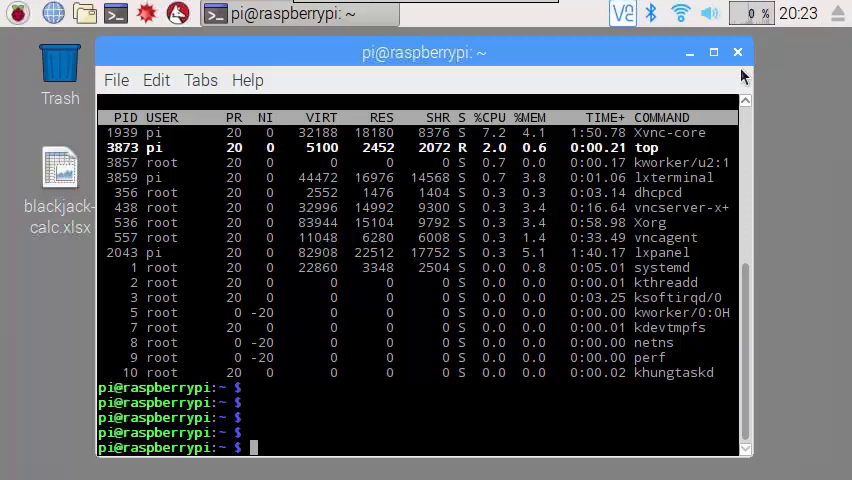
Close the terminal and open the file manager on the home folder, moved higher on screen
click(738, 52)
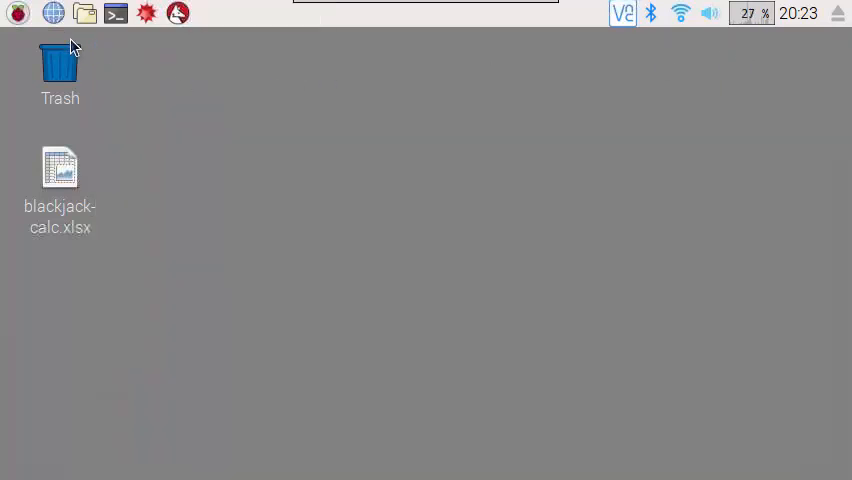
mouse_move(85, 14)
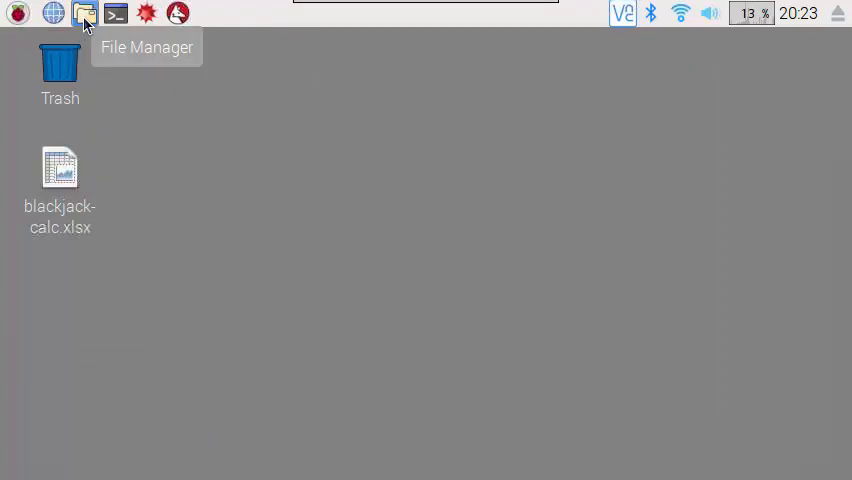
click(84, 14)
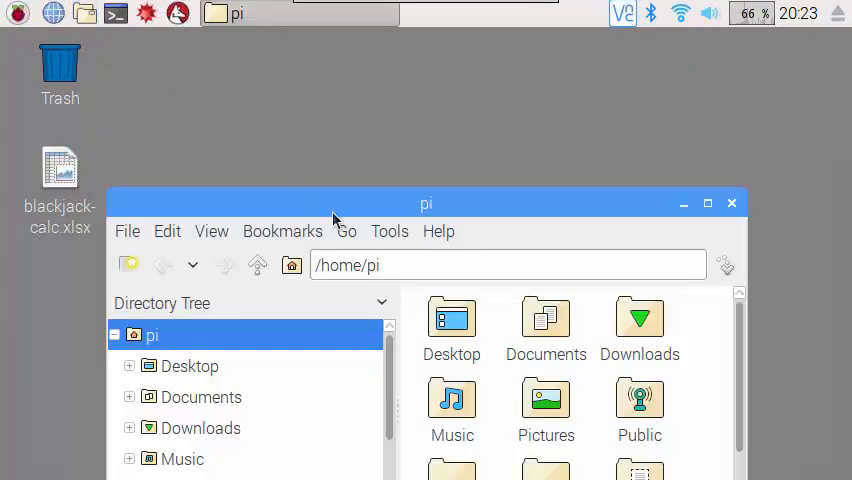
drag(426, 204, 413, 69)
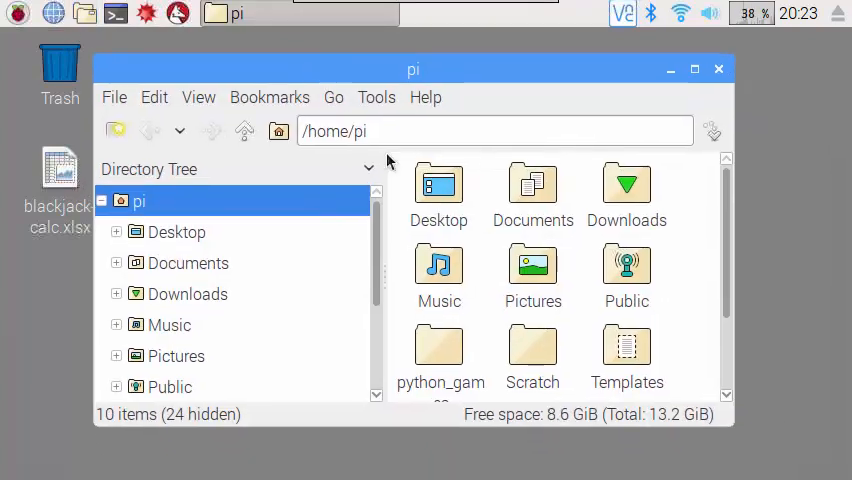
mouse_move(480, 215)
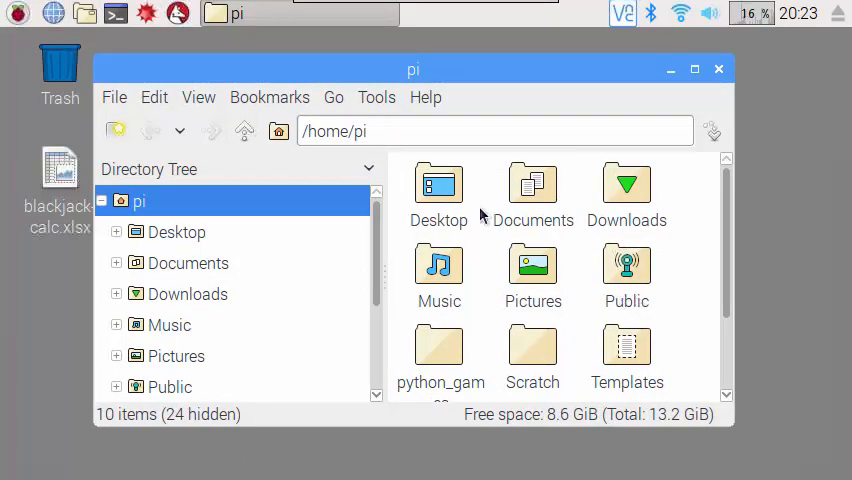
Open the Desktop folder, go back to /home/pi, and close the file manager
click(438, 184)
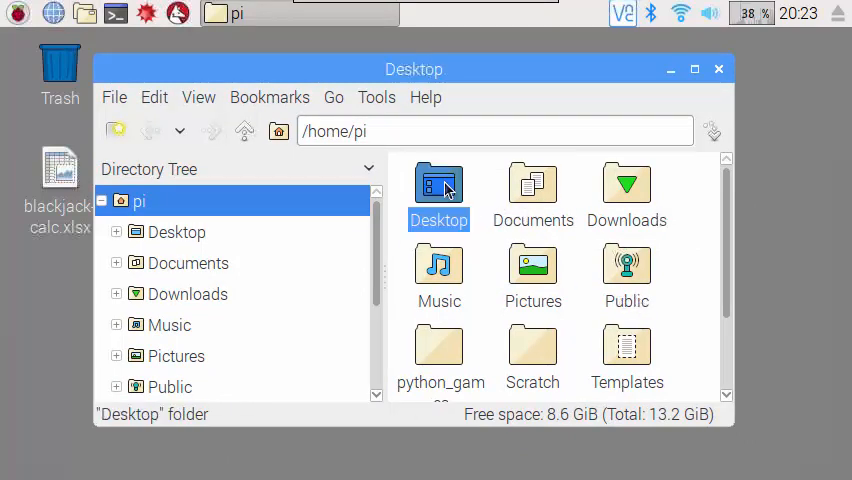
double_click(438, 185)
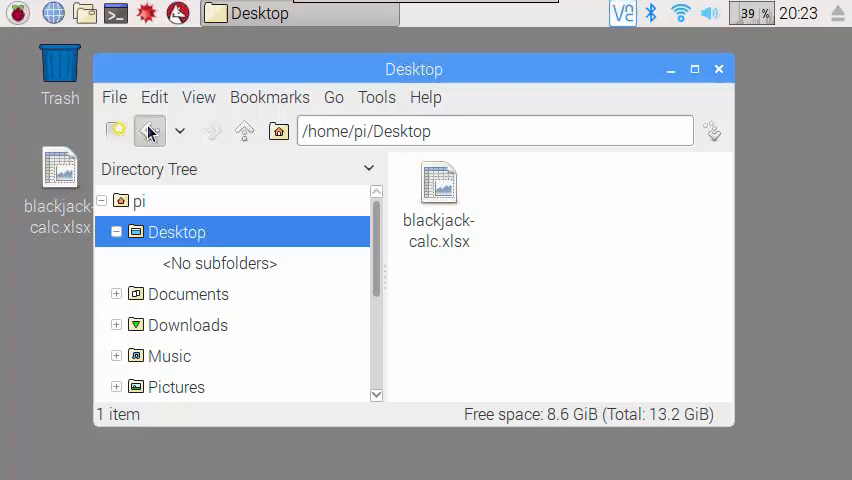
click(149, 131)
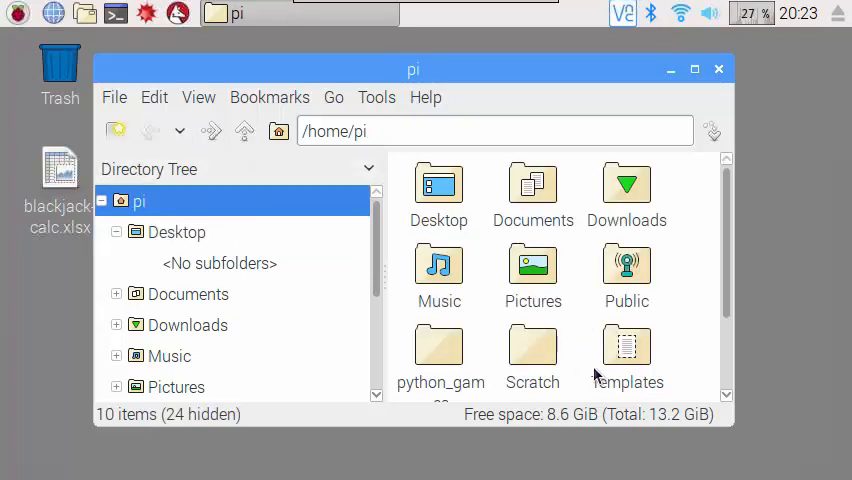
mouse_move(718, 322)
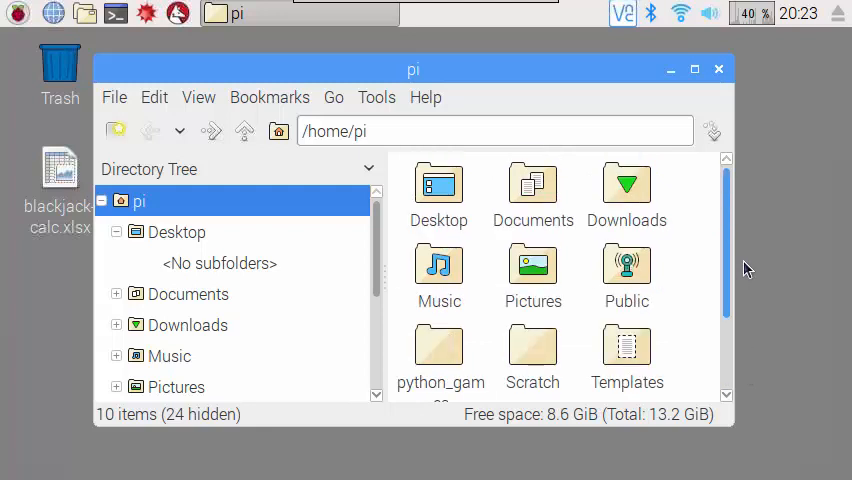
click(718, 68)
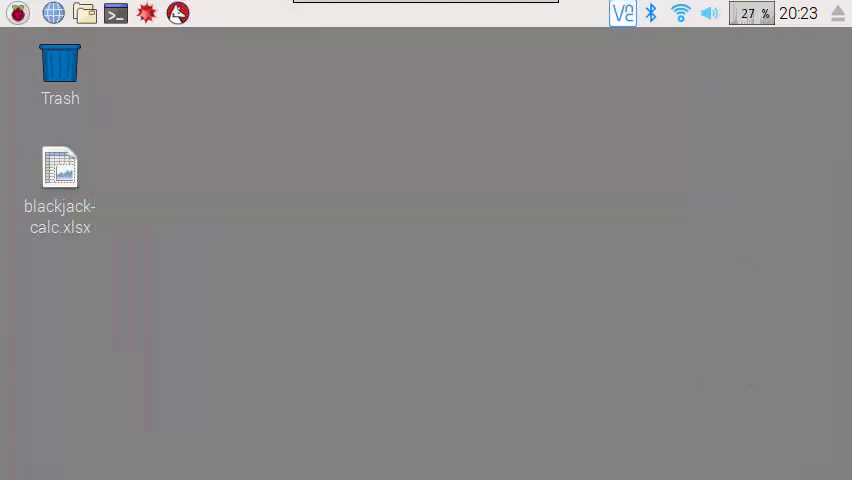
mouse_move(54, 13)
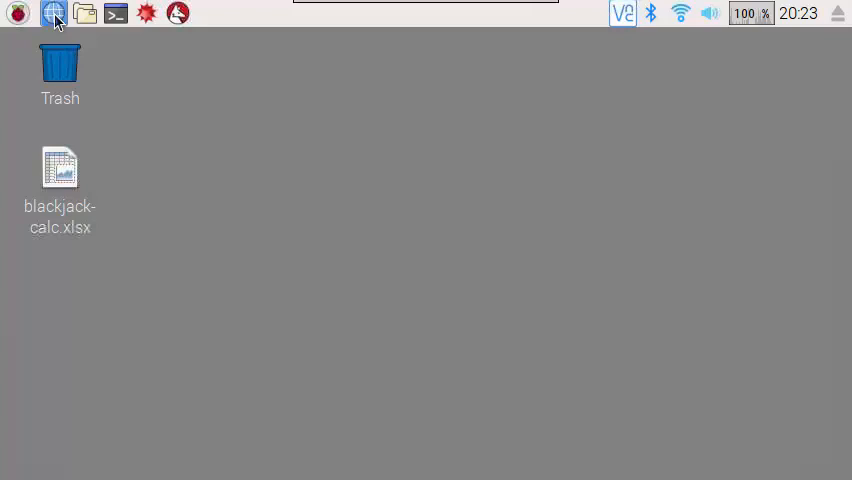
Launch Chromium, open the Atari Dog Daze home page, and scroll through its games
click(54, 13)
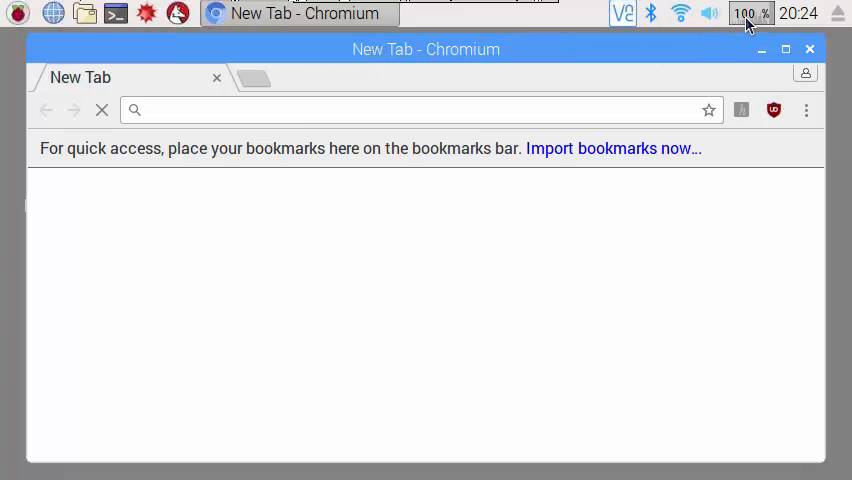
click(400, 110)
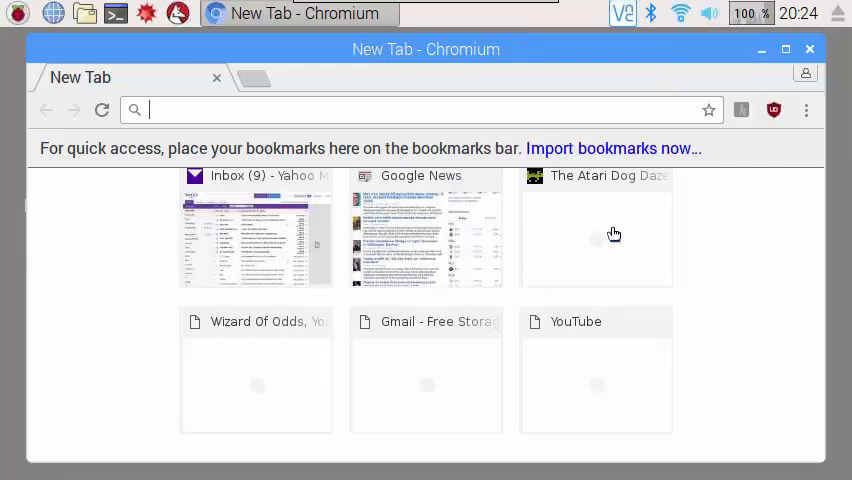
click(596, 230)
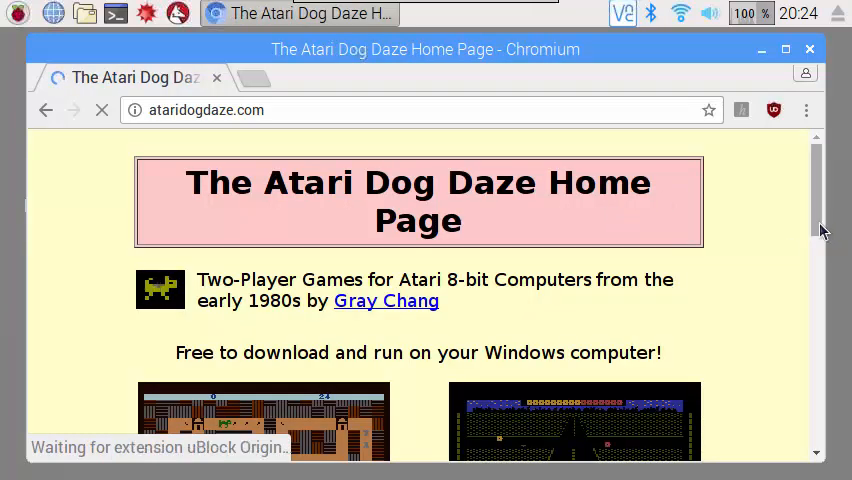
scroll(down, 3)
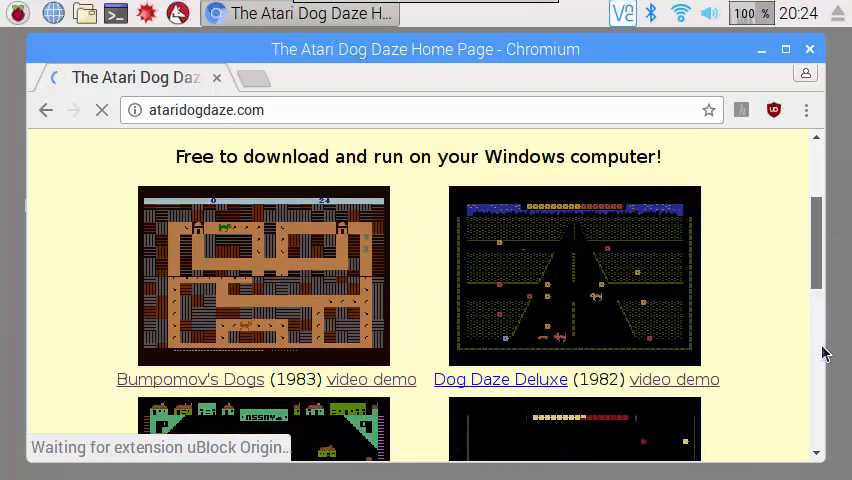
scroll(down, 3)
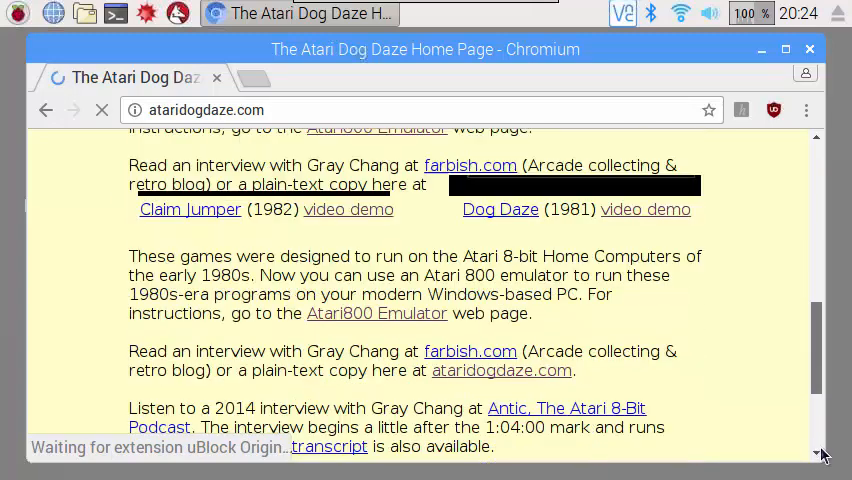
scroll(down, 3)
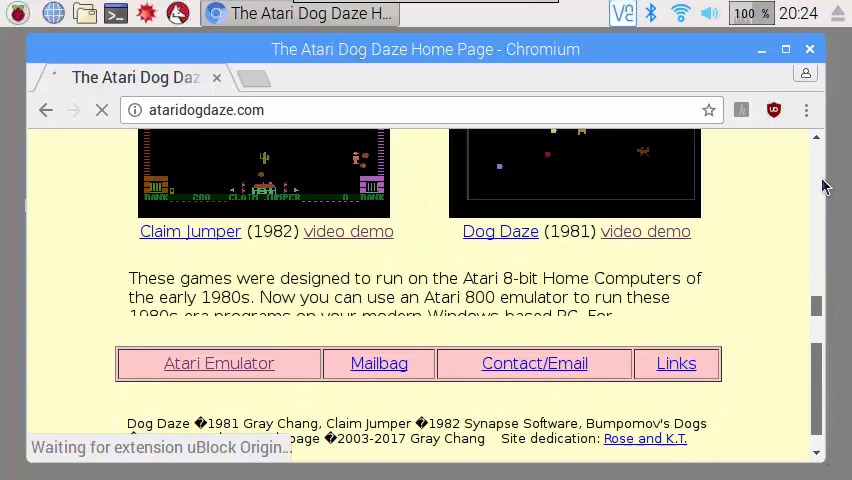
scroll(up, 3)
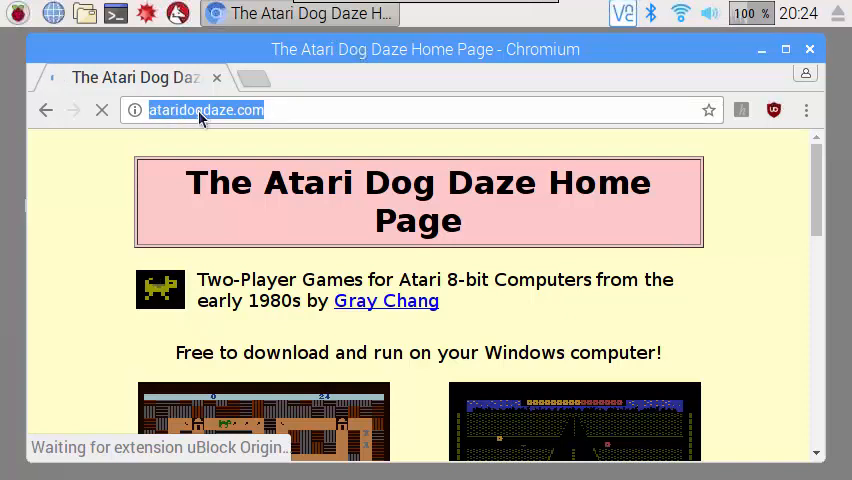
Load news.google.com in Chromium and scroll down to the headlines and sports scores
text(news.google.com)
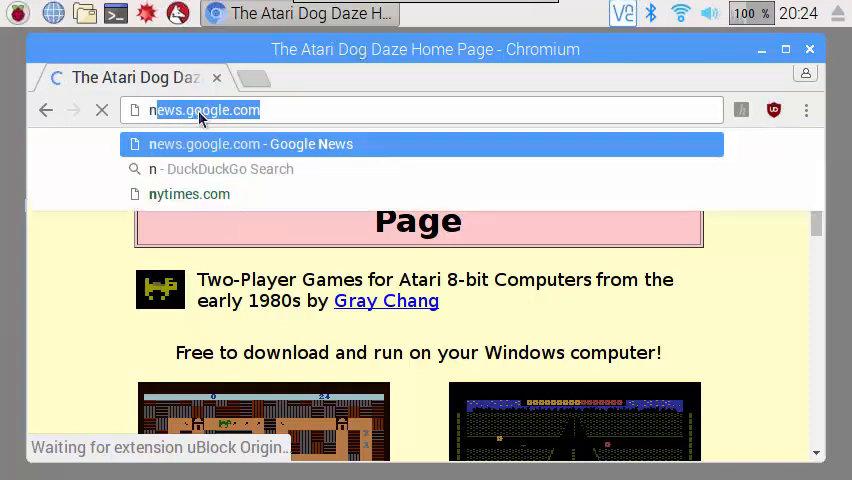
text(ew)
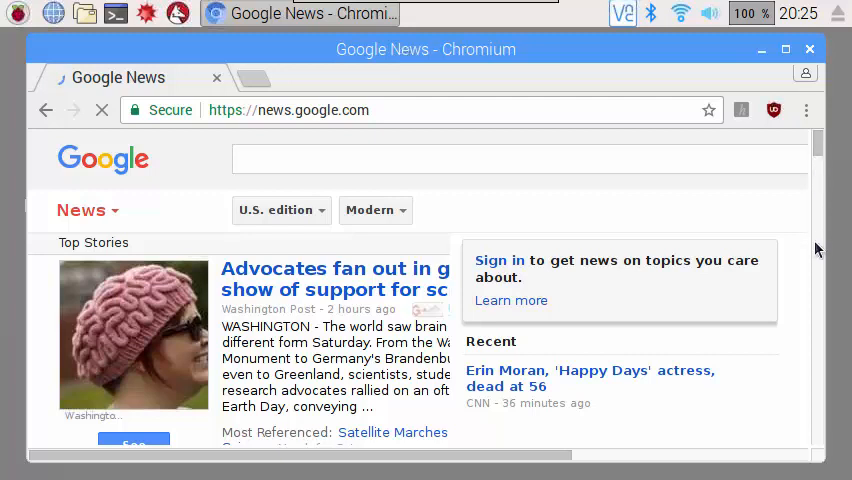
mouse_move(818, 262)
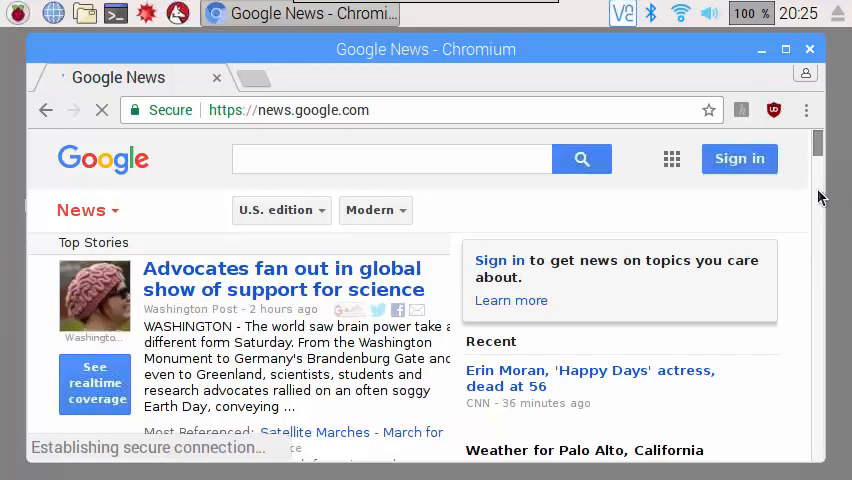
scroll(down, 3)
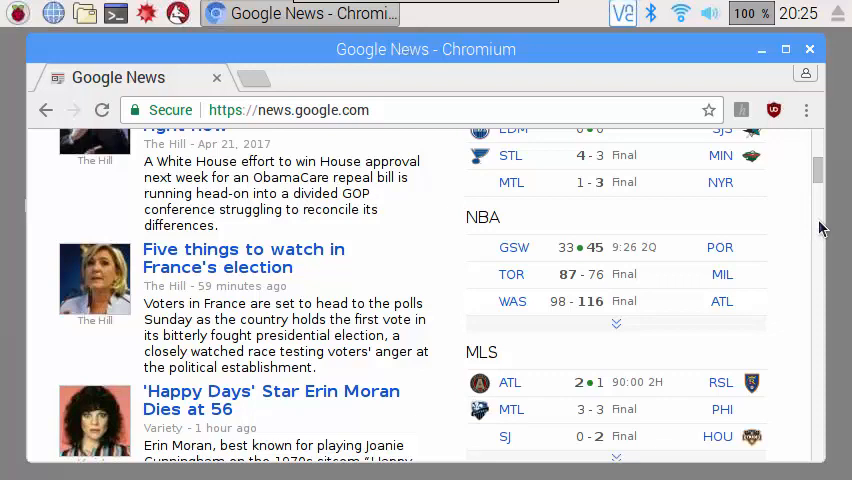
mouse_move(80, 58)
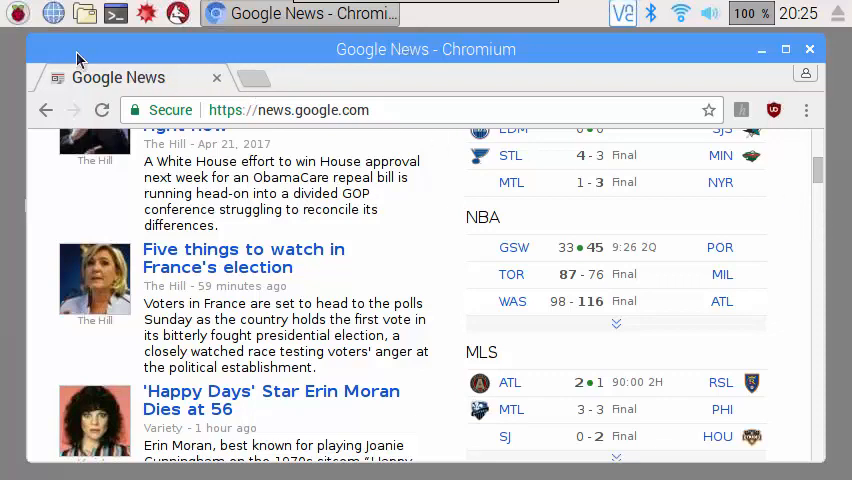
Launch Task Manager from the Accessories menu and move its window up and left
scroll(down, 3)
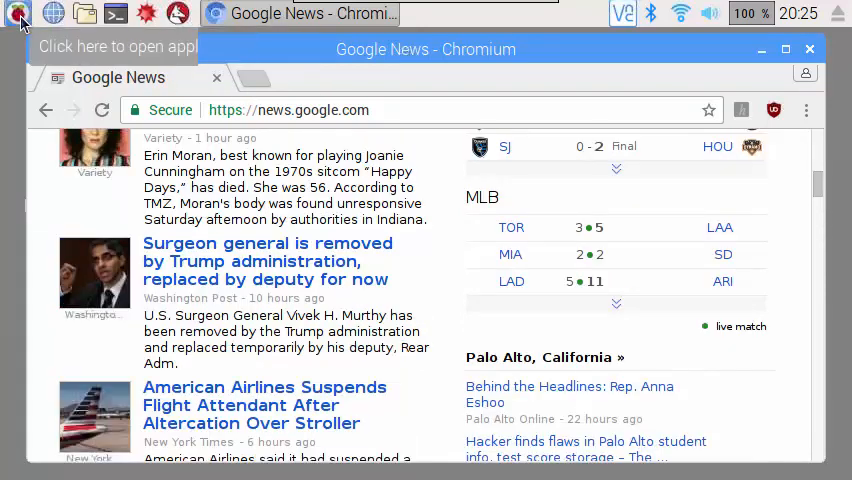
click(18, 13)
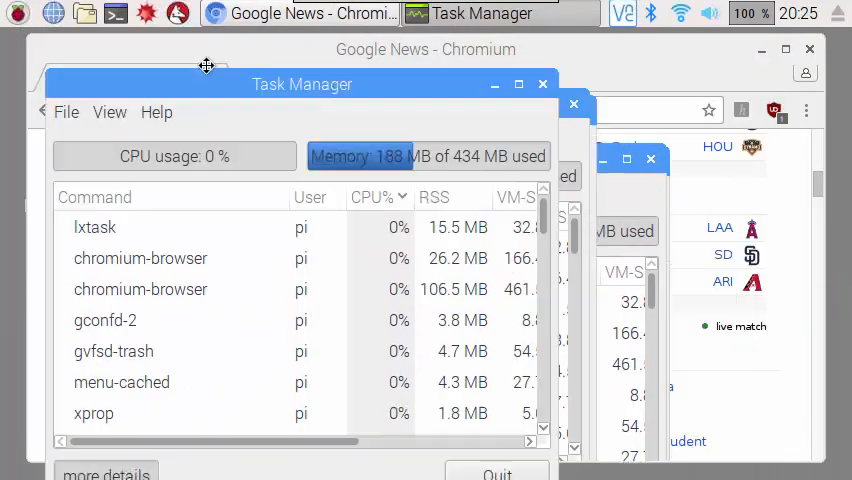
drag(302, 84, 272, 48)
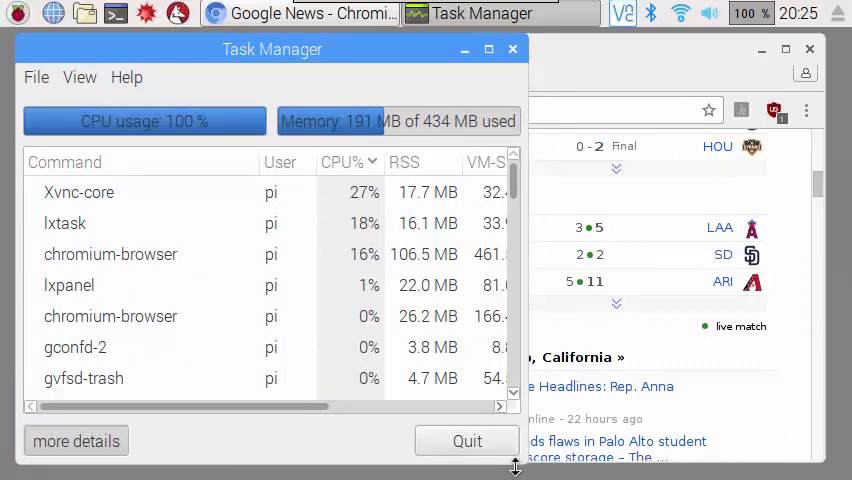
mouse_move(212, 187)
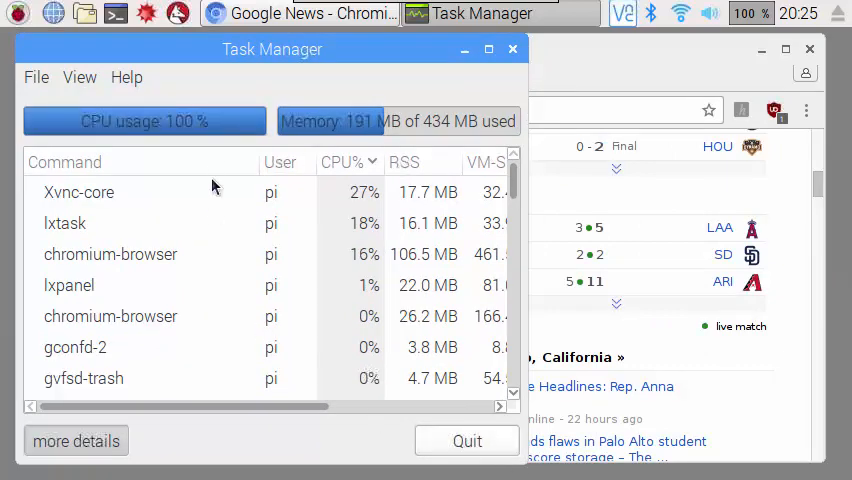
mouse_move(335, 143)
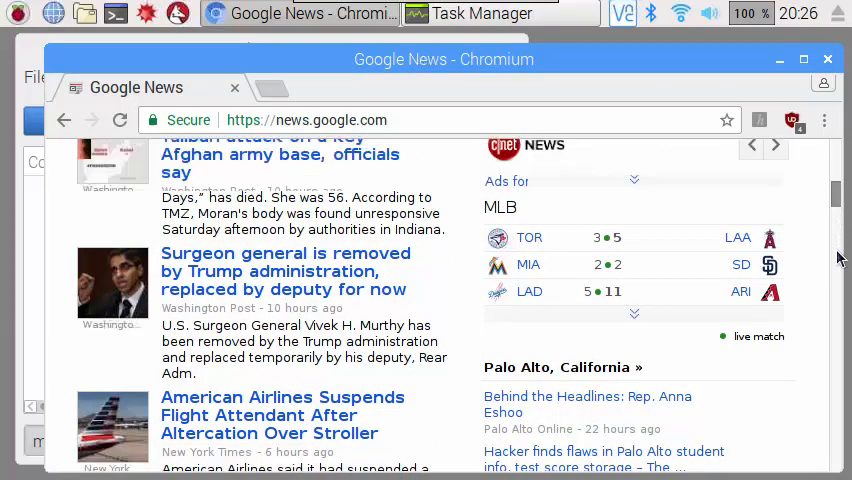
Scroll Google News past the U.S. and Business stories to the Technology section
scroll(down, 3)
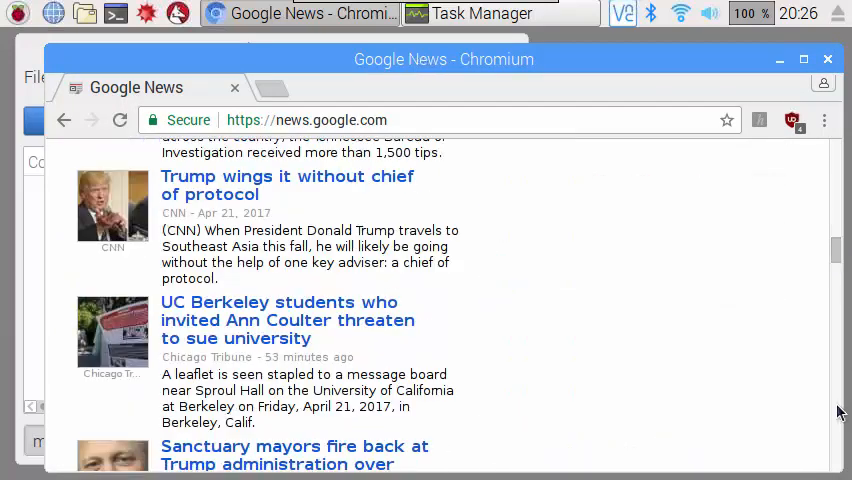
scroll(down, 3)
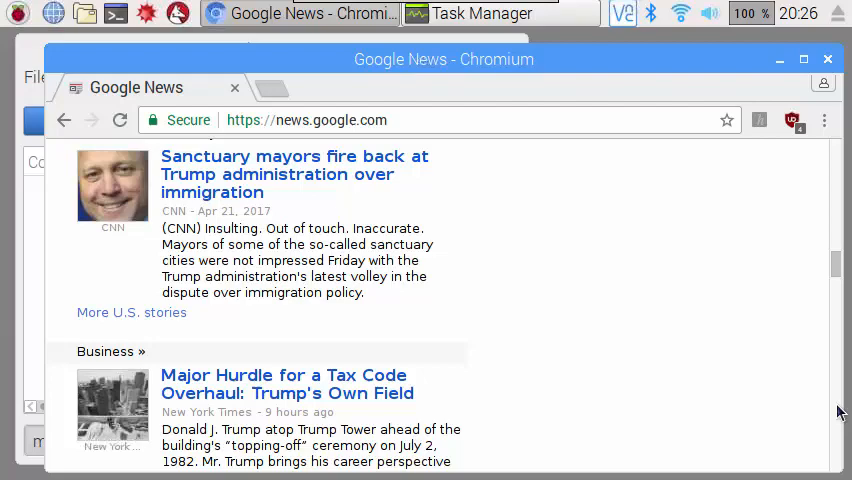
scroll(down, 3)
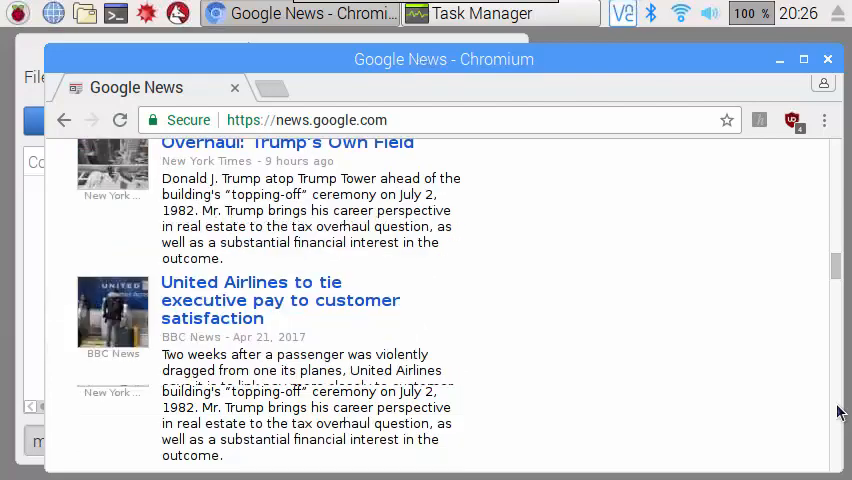
scroll(down, 3)
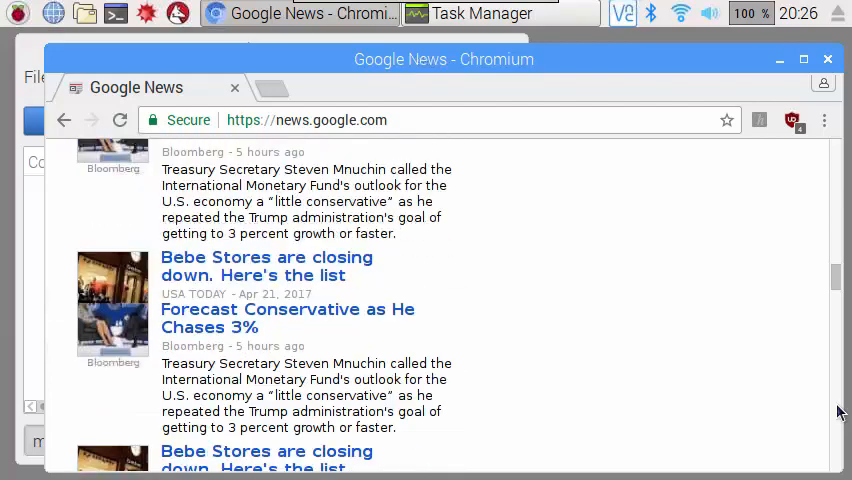
scroll(up, 3)
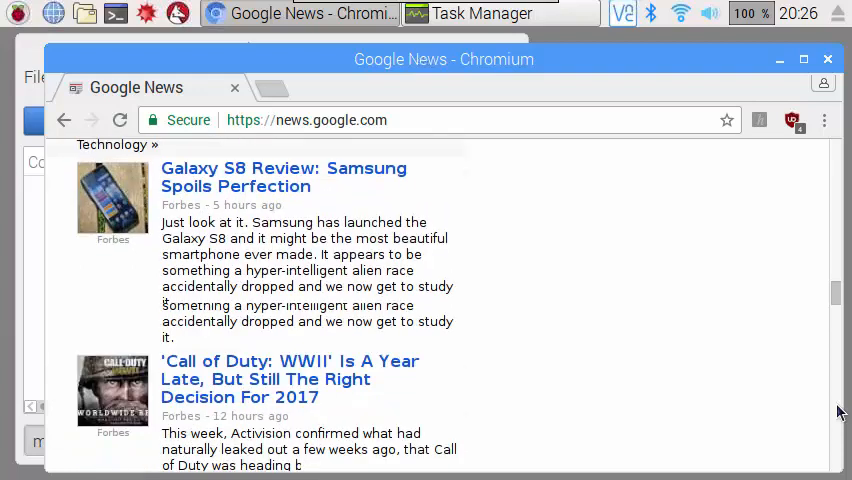
scroll(down, 3)
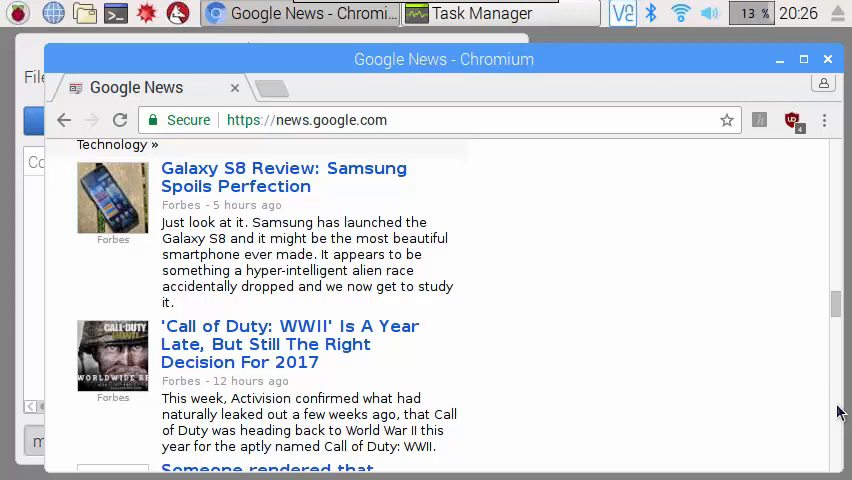
mouse_move(836, 392)
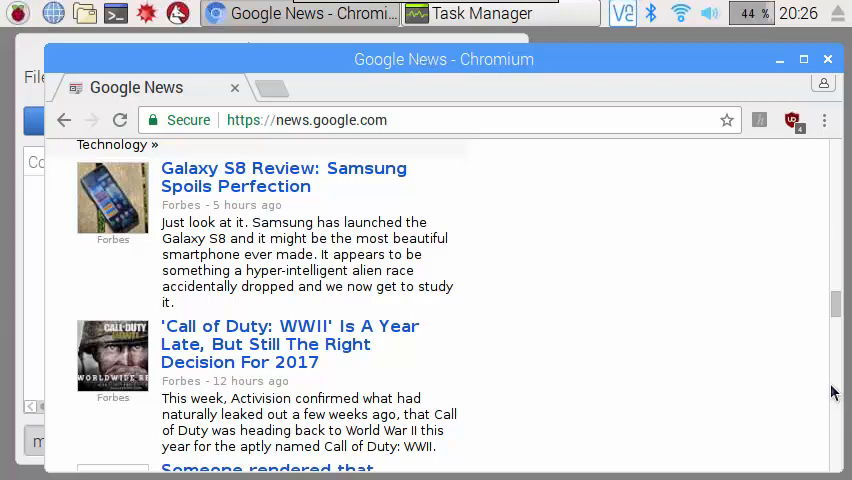
mouse_move(843, 62)
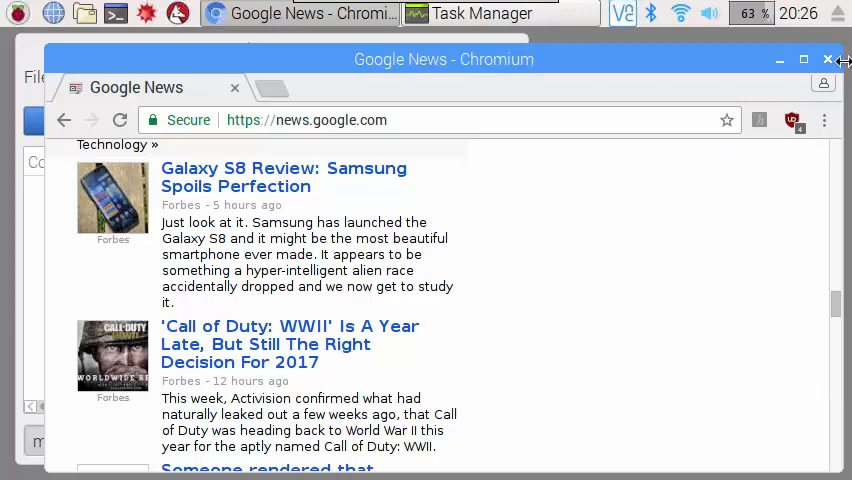
Close Chromium and open the Raspberry menu's Programming submenu
click(829, 59)
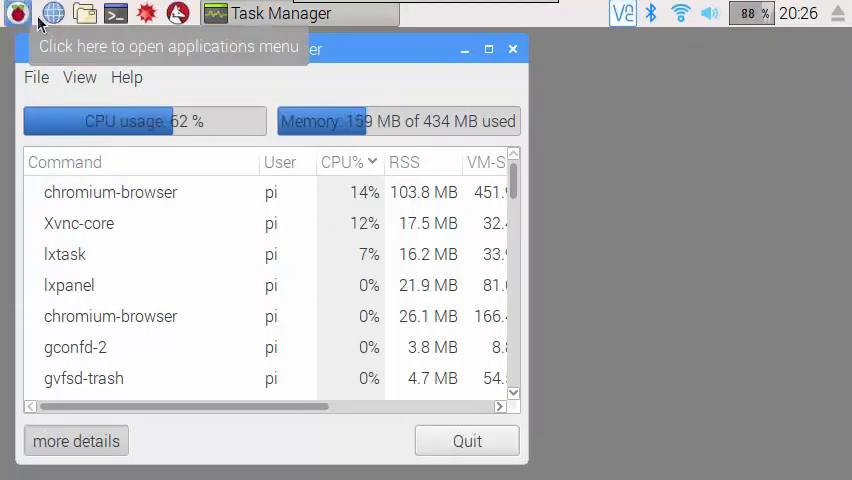
mouse_move(53, 14)
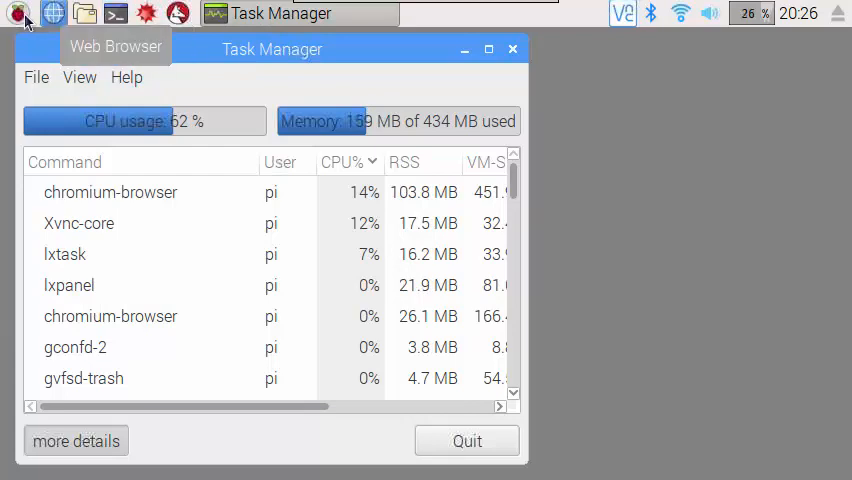
mouse_move(22, 13)
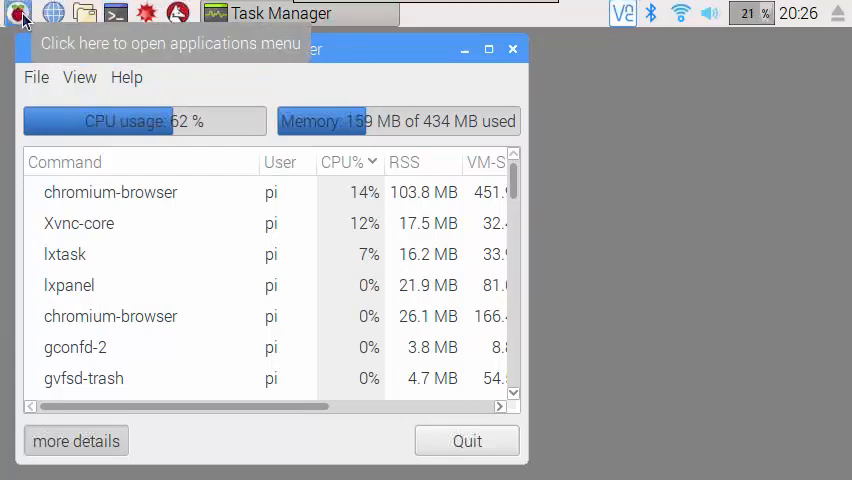
click(18, 14)
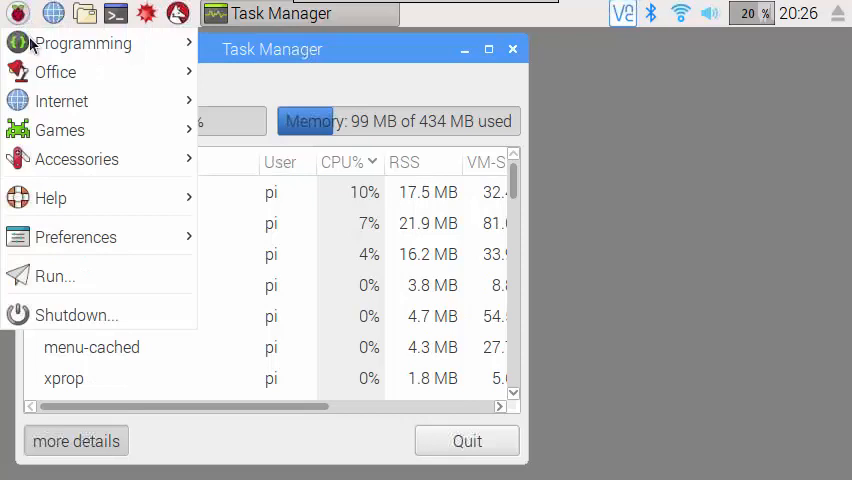
click(82, 43)
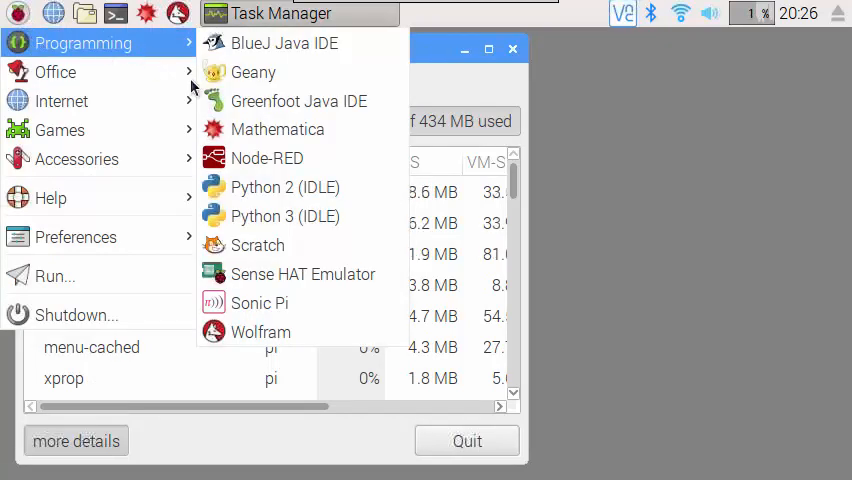
mouse_move(285, 187)
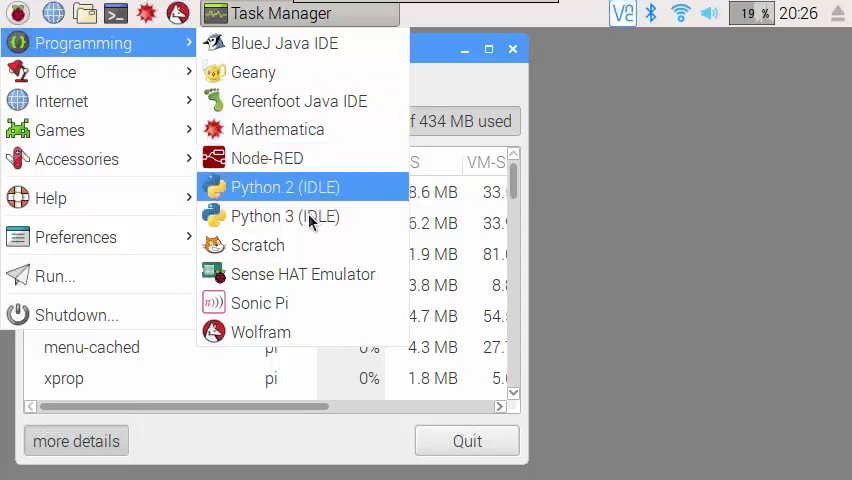
mouse_move(625, 222)
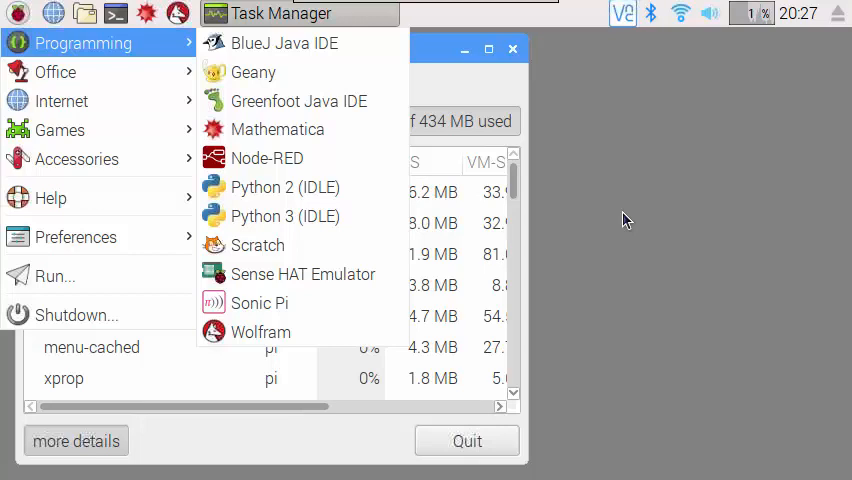
mouse_move(267, 158)
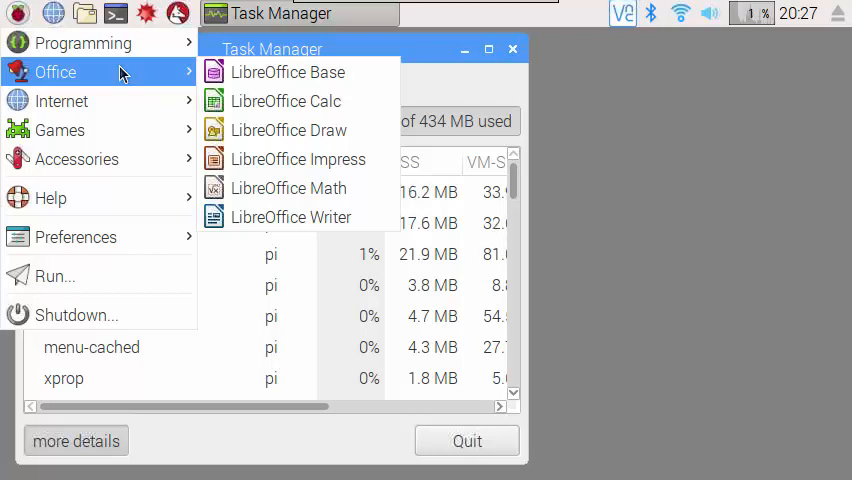
mouse_move(288, 72)
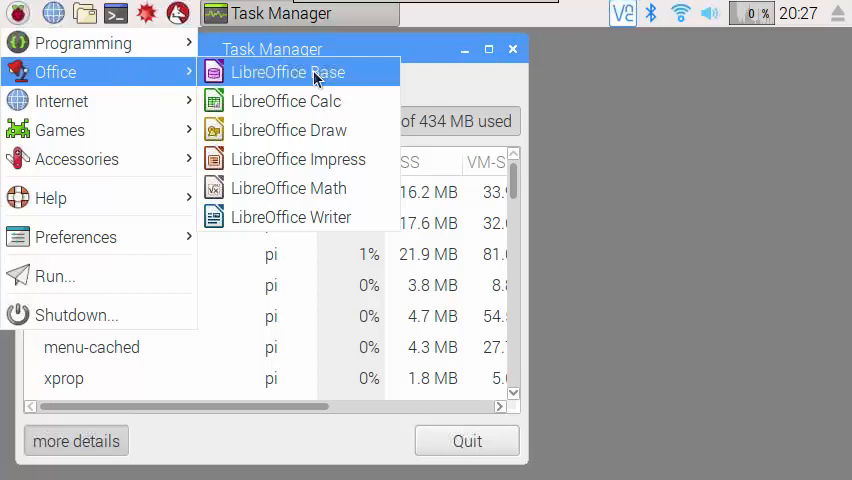
mouse_move(285, 101)
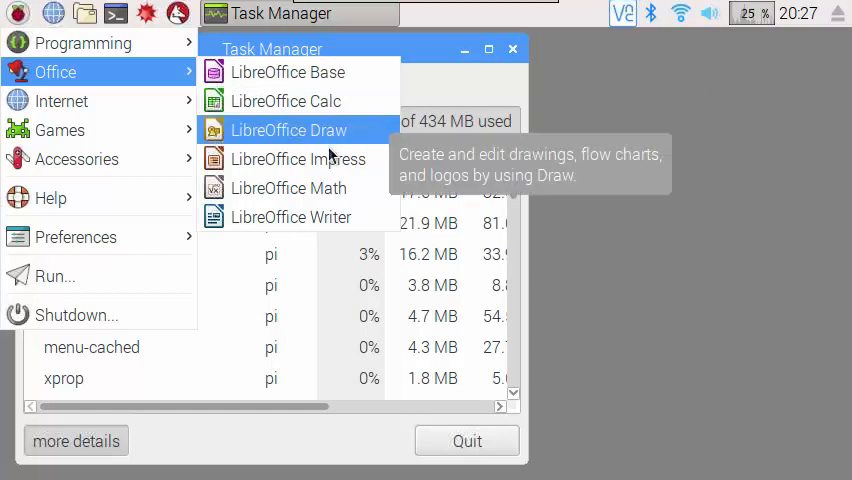
mouse_move(283, 159)
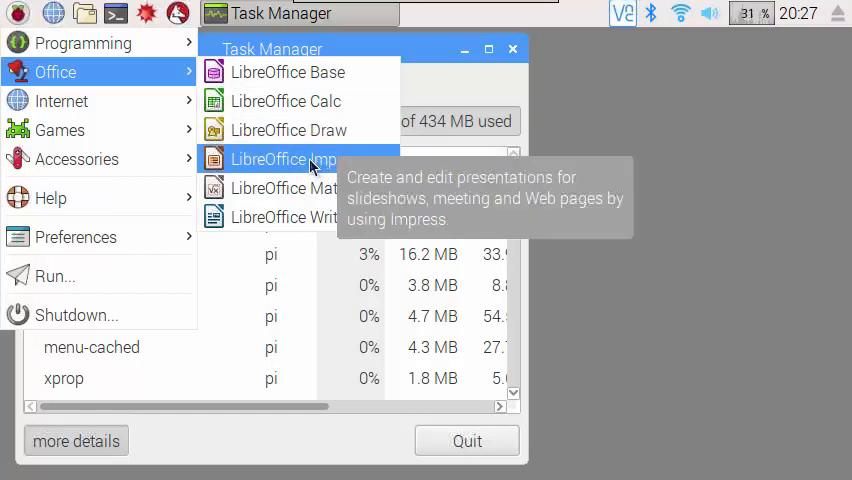
mouse_move(289, 188)
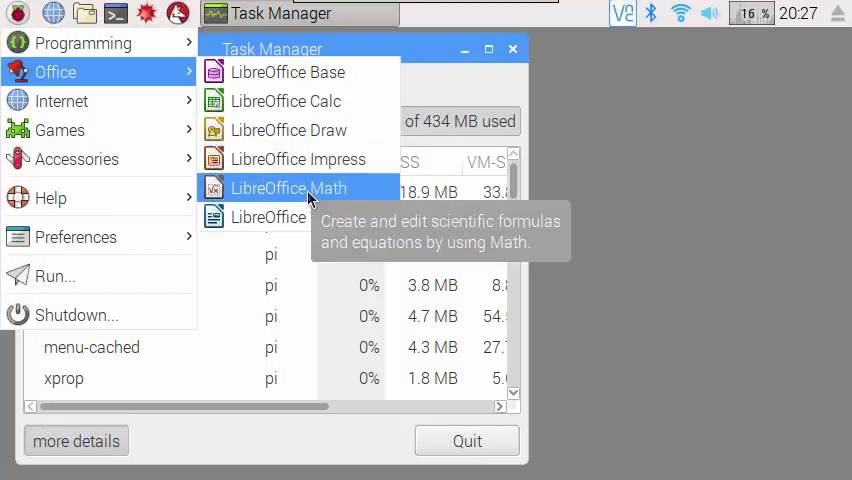
mouse_move(290, 217)
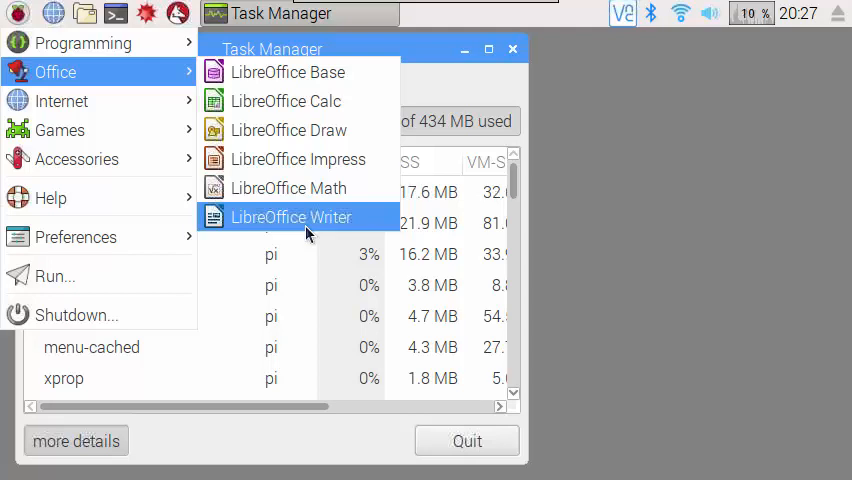
mouse_move(300, 235)
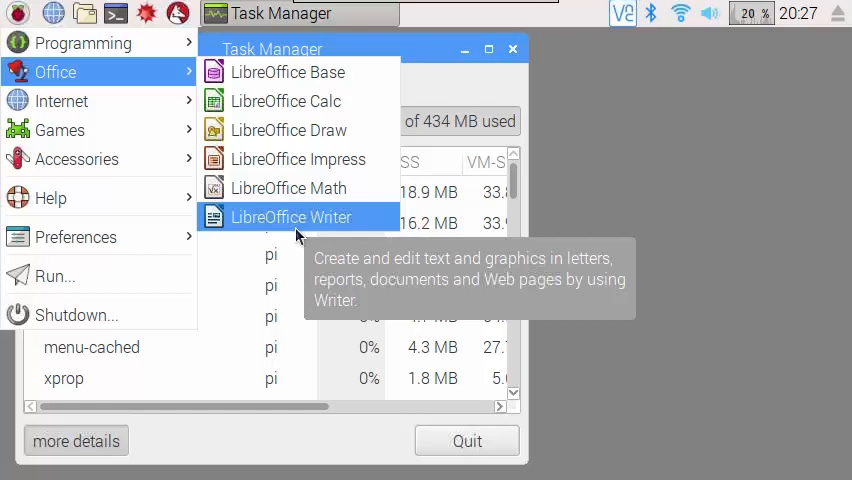
mouse_move(289, 130)
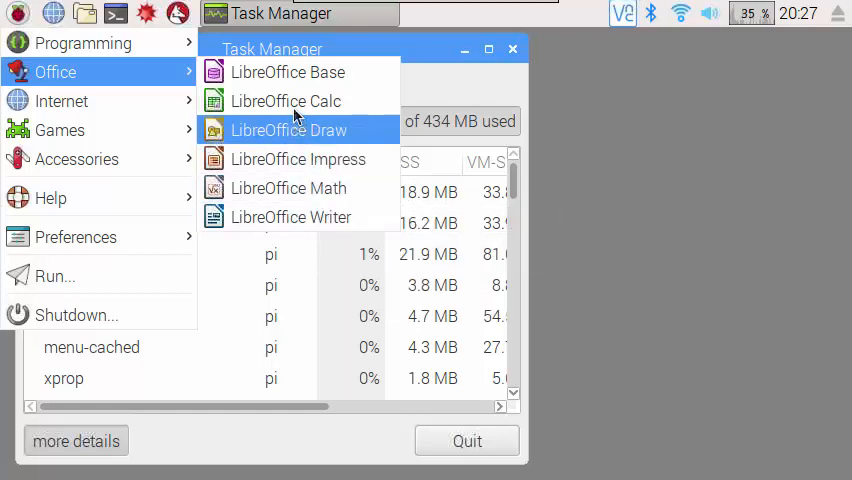
mouse_move(294, 101)
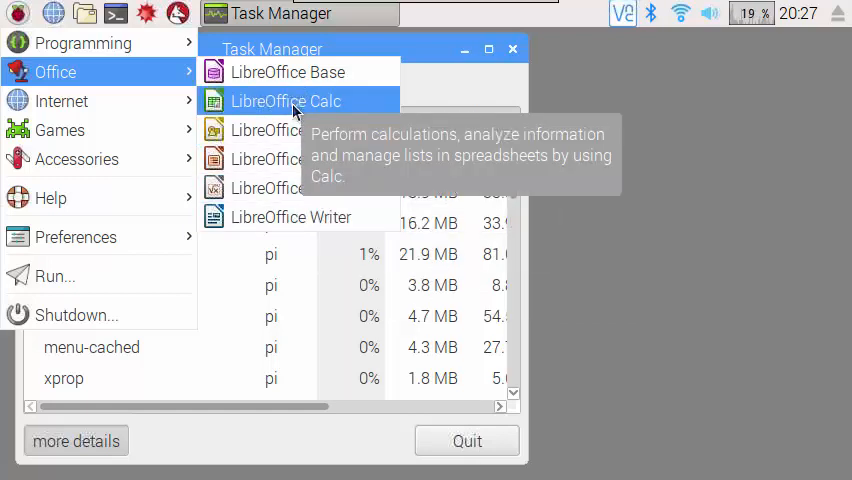
Launch LibreOffice Calc from the Office menu
click(286, 100)
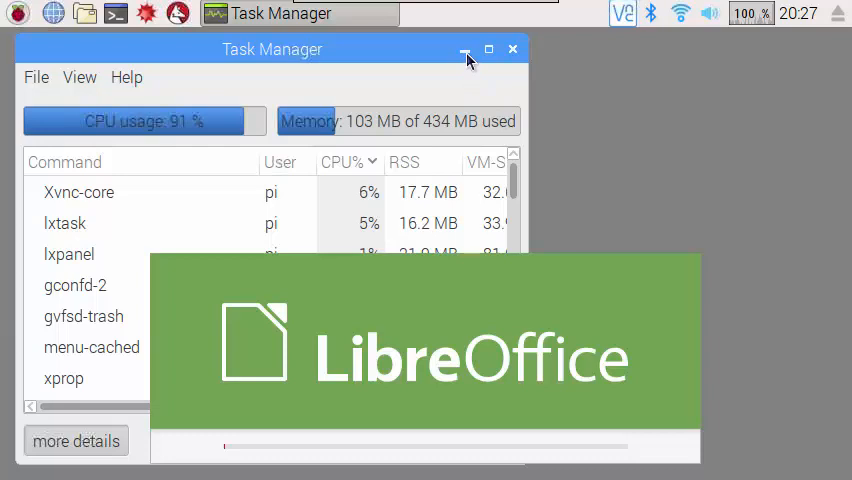
mouse_move(160, 144)
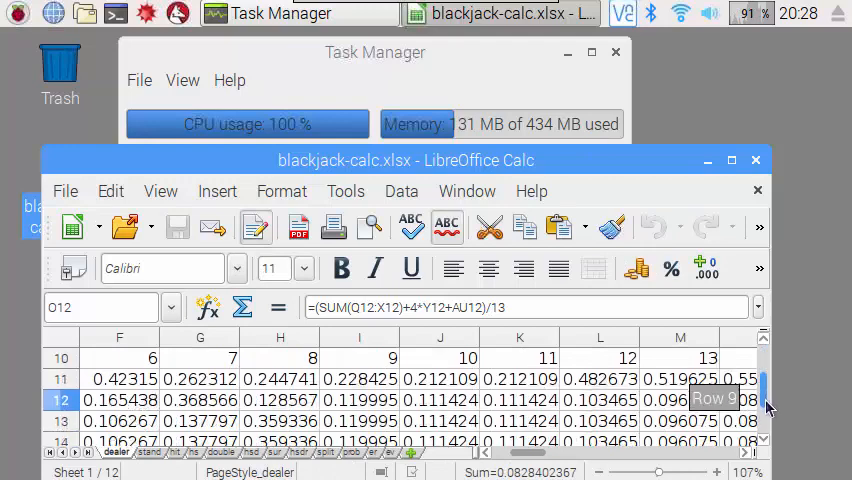
Scroll up in blackjack-calc.xlsx, then close the Calc window
scroll(up, 3)
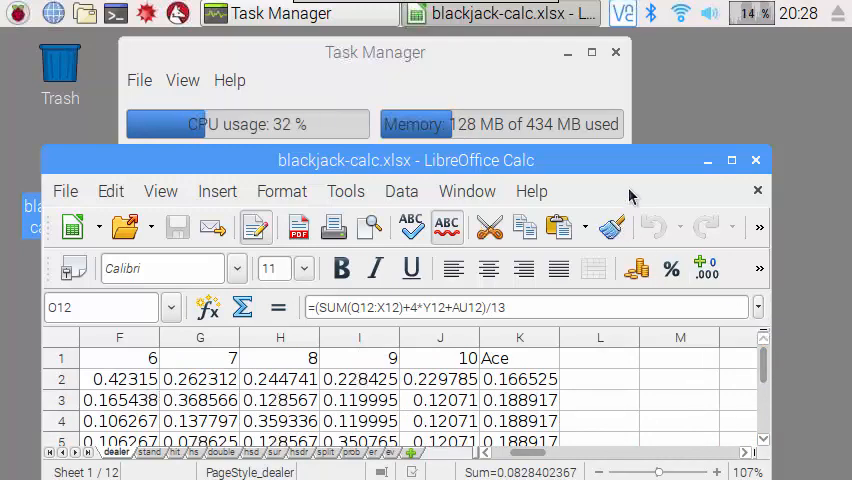
mouse_move(707, 161)
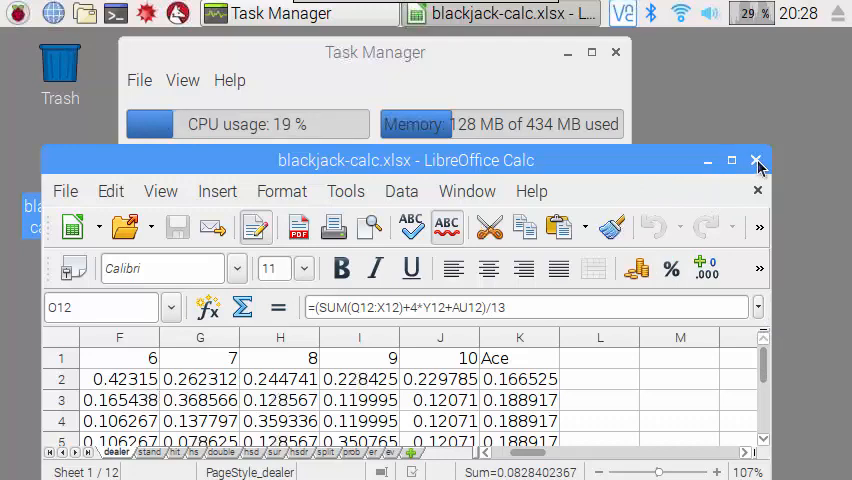
click(757, 160)
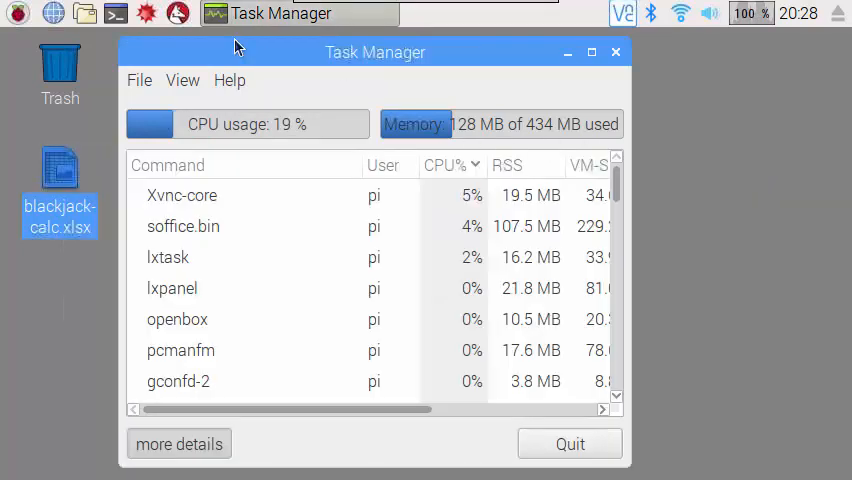
Browse the Games and Accessories menus, then launch Text Editor from Accessories
click(17, 13)
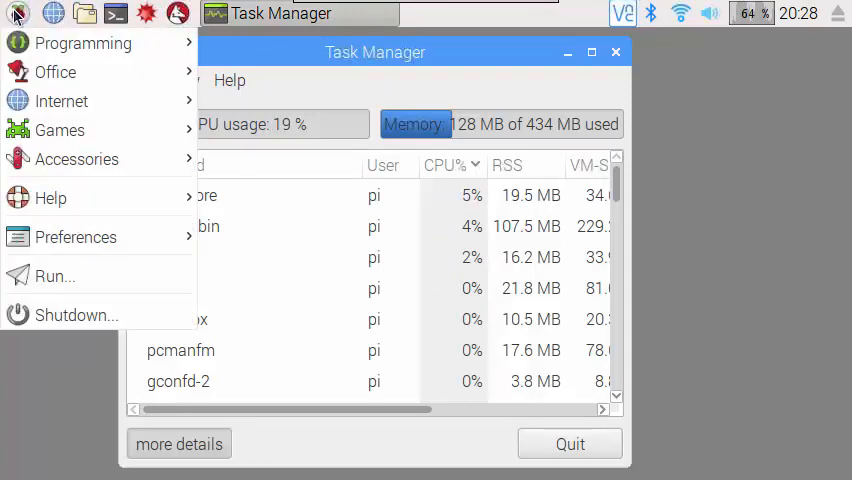
click(55, 72)
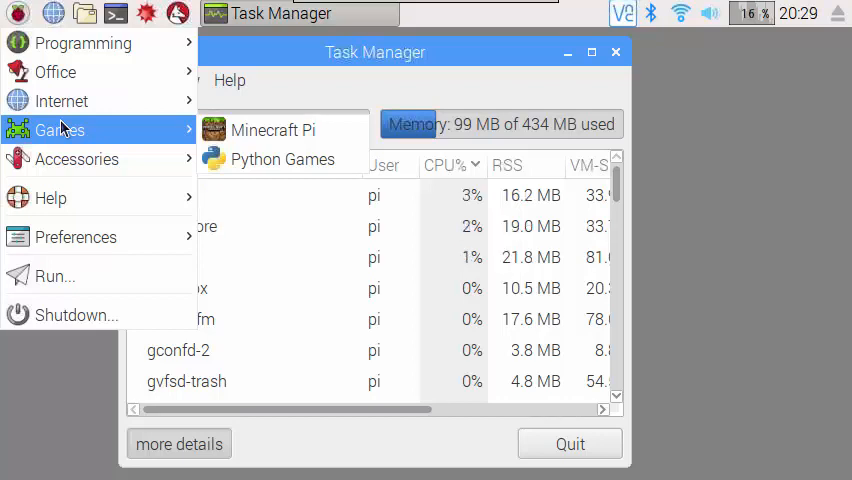
mouse_move(77, 160)
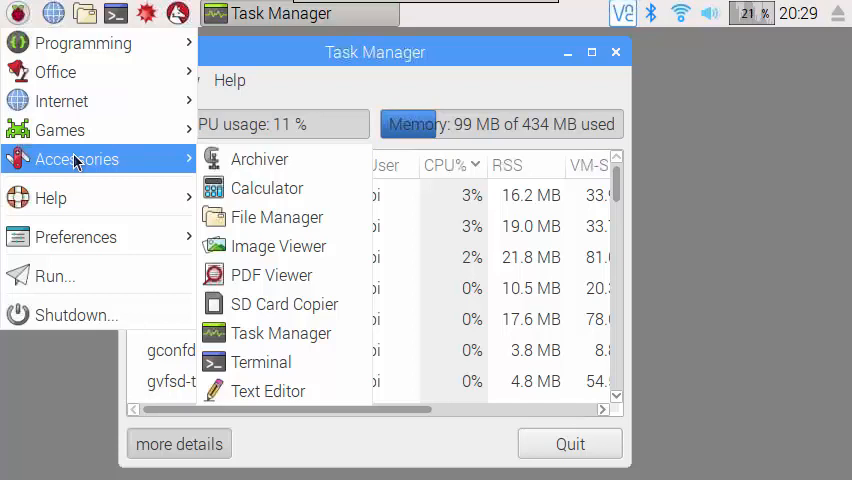
mouse_move(278, 192)
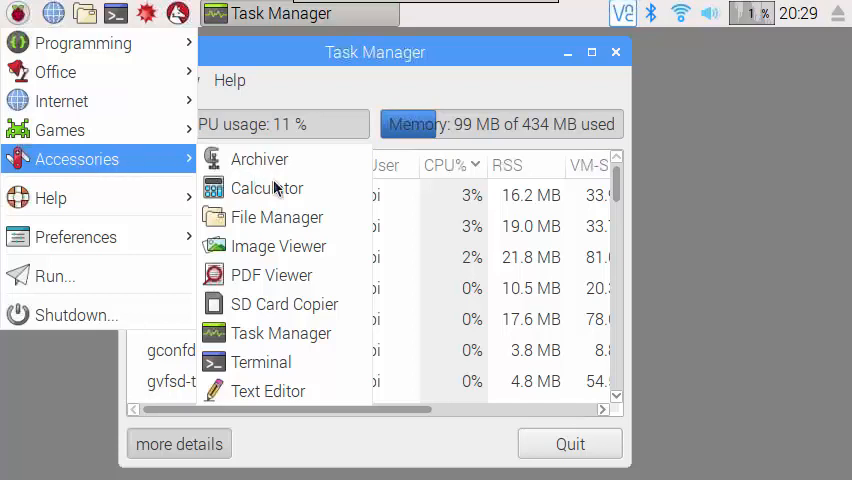
mouse_move(278, 246)
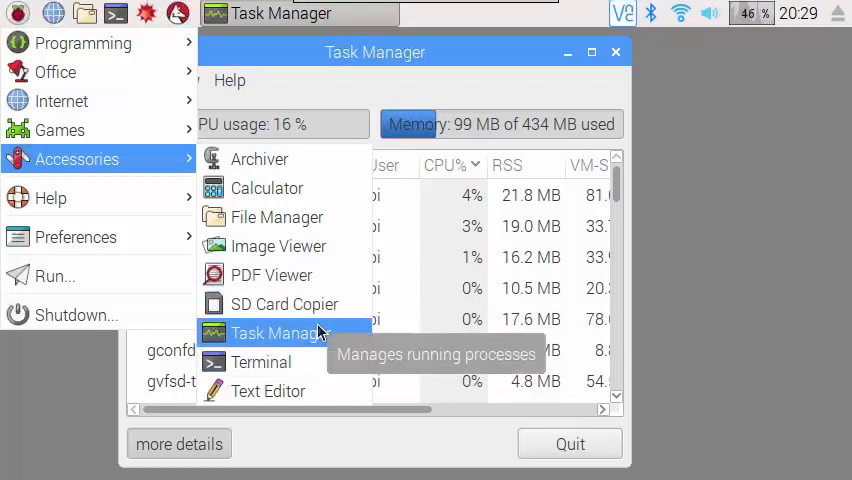
mouse_move(261, 362)
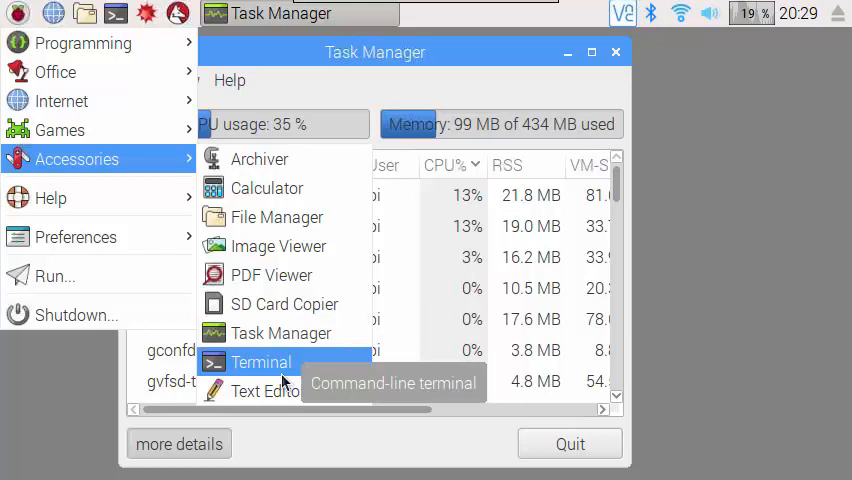
mouse_move(267, 391)
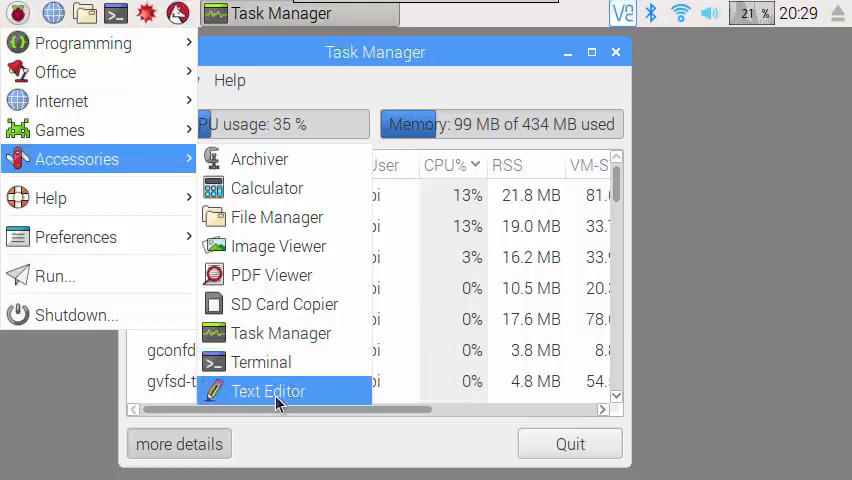
click(267, 391)
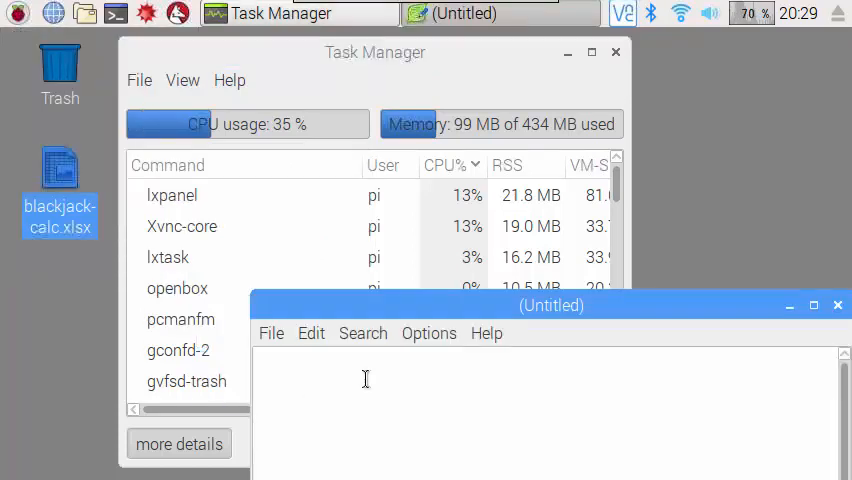
Move the Leafpad window near the top of the screen and type 'asfast'
drag(551, 305, 501, 86)
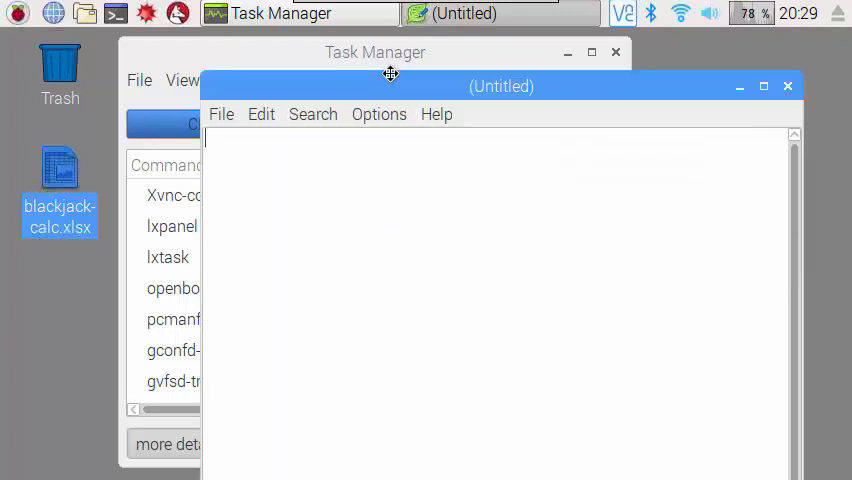
drag(500, 86, 500, 64)
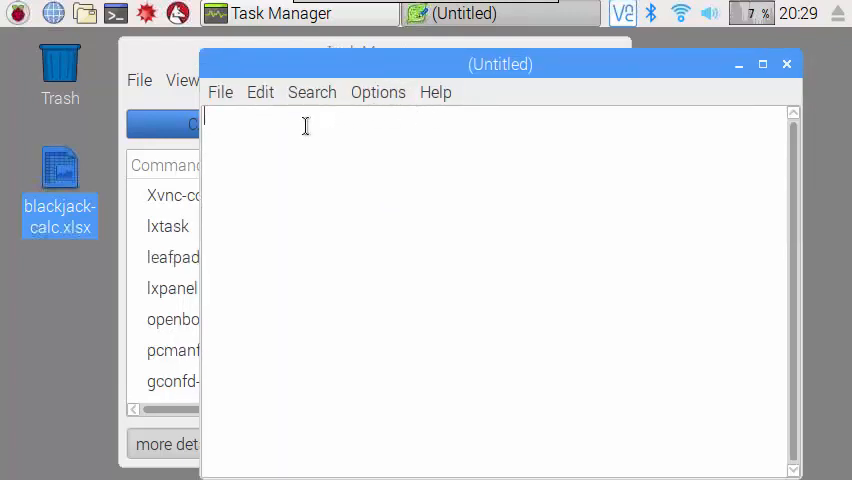
text(asfast)
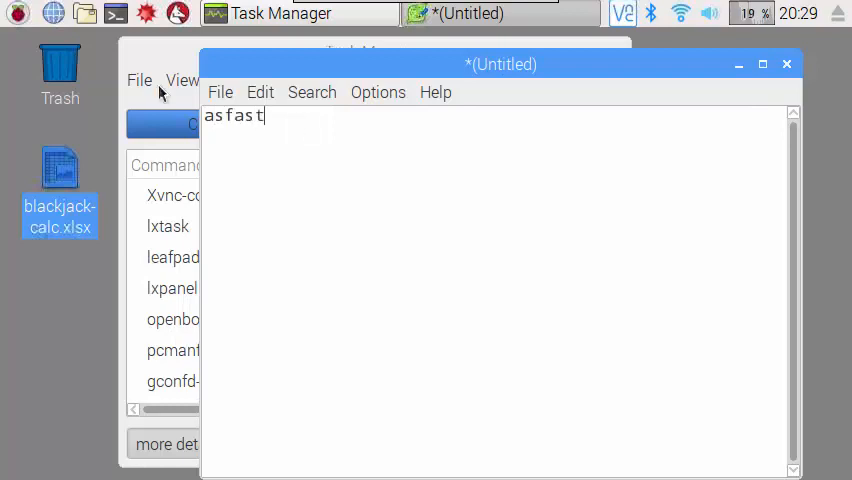
Close Leafpad without saving the text, then bring up the applications menu
click(786, 64)
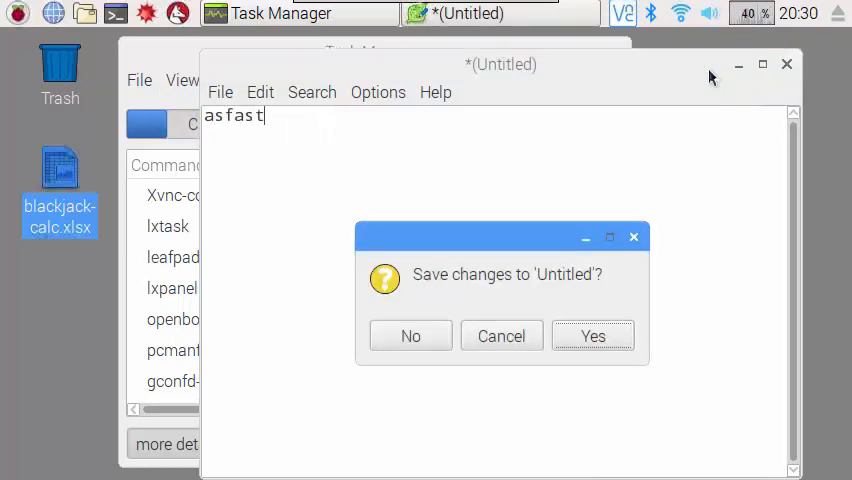
click(410, 335)
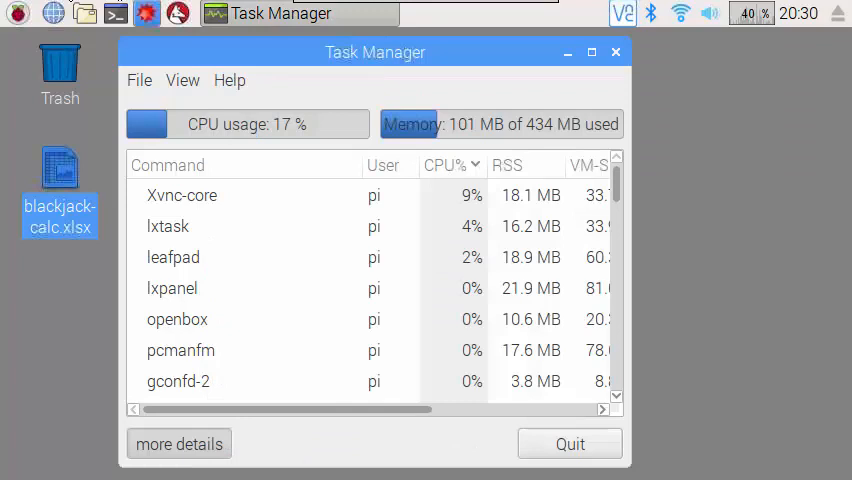
click(18, 13)
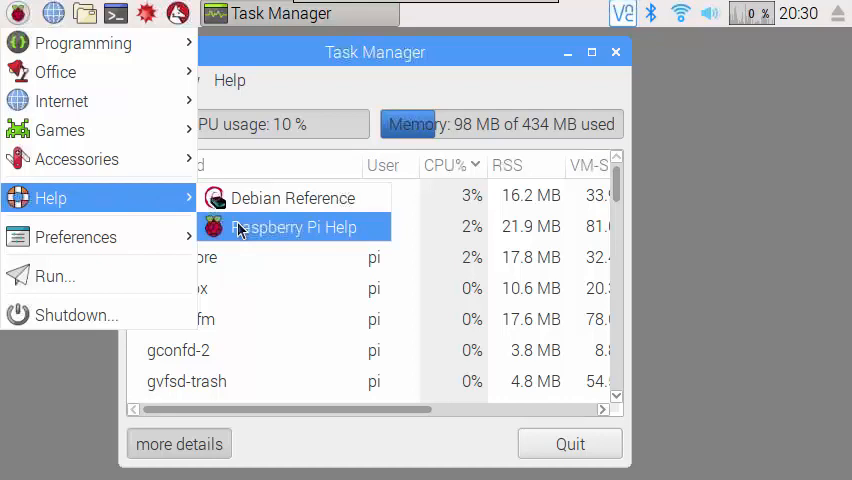
mouse_move(240, 227)
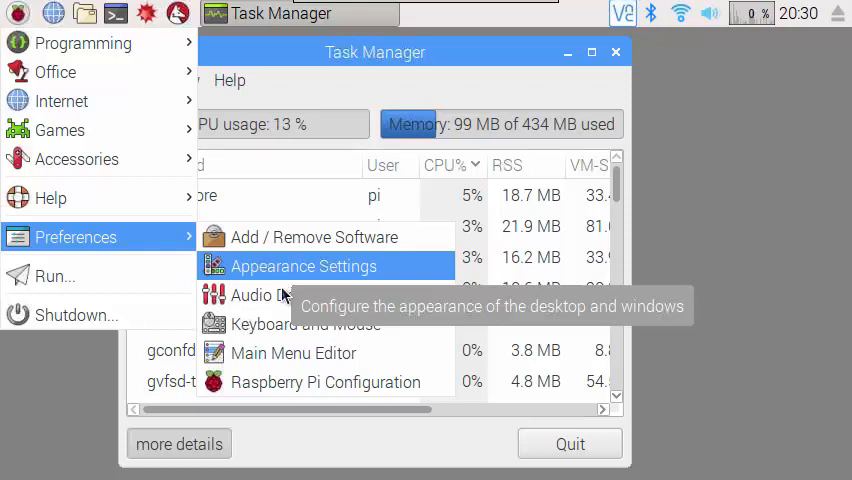
mouse_move(280, 324)
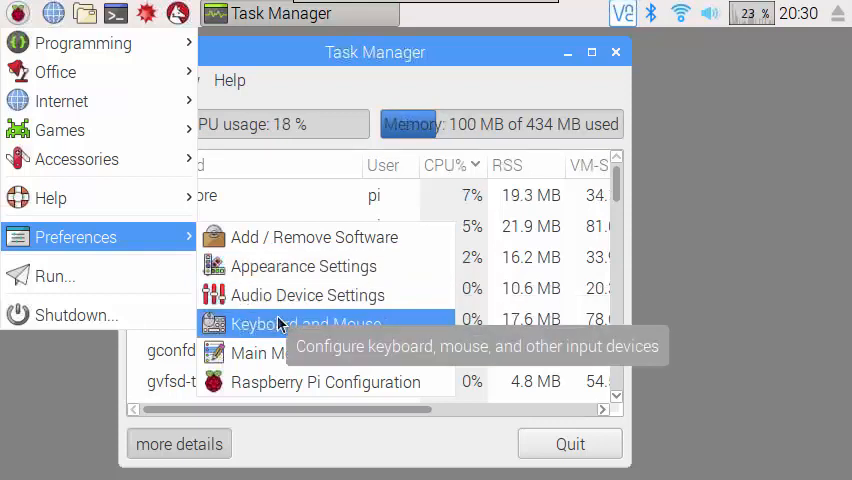
mouse_move(293, 353)
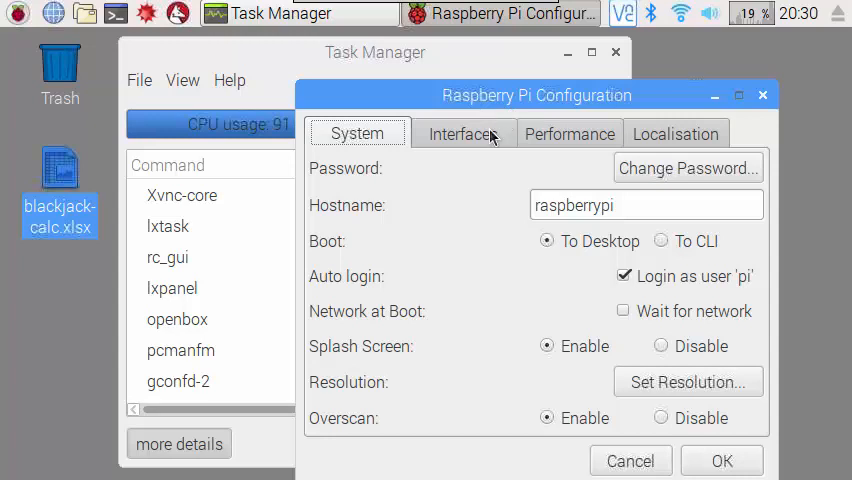
mouse_move(752, 112)
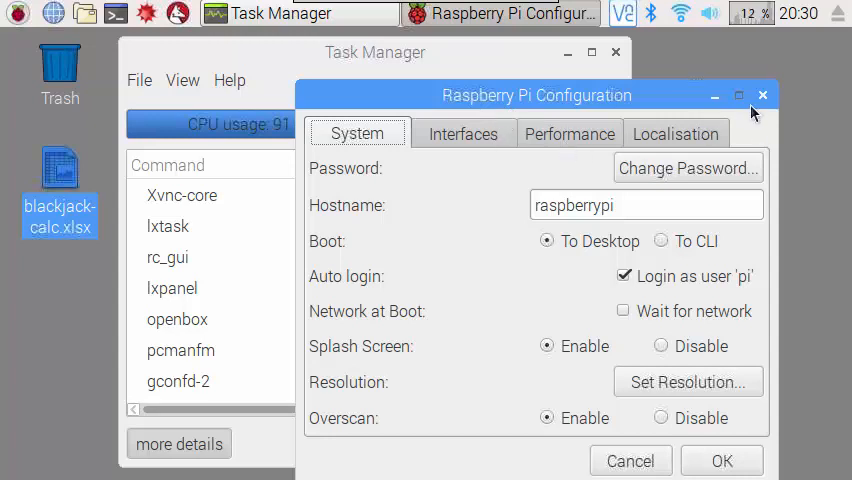
Close the Raspberry Pi Configuration window unchanged, leaving Task Manager visible
click(763, 94)
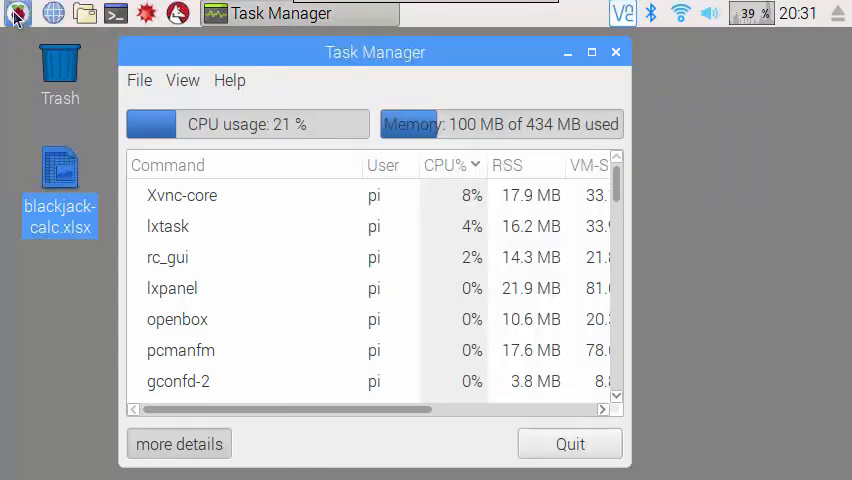
click(16, 13)
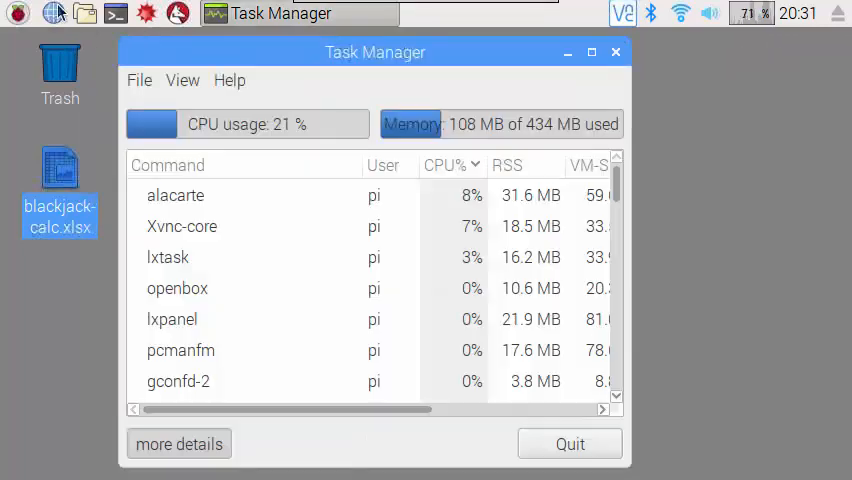
mouse_move(116, 13)
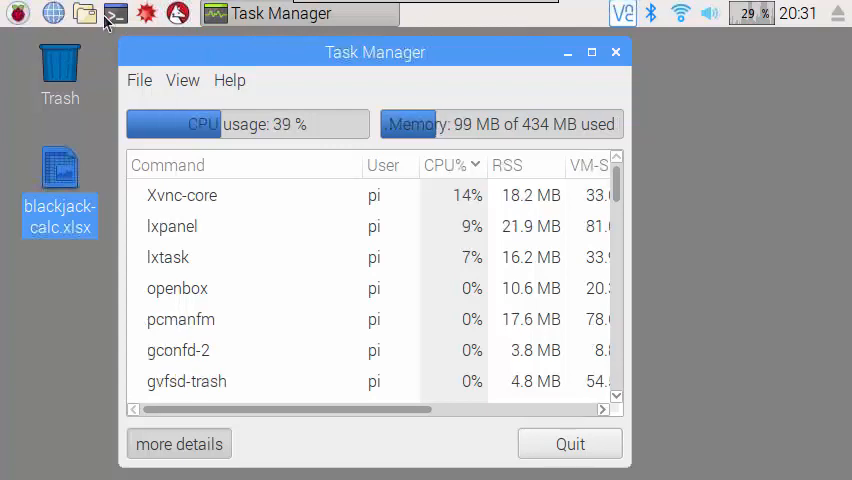
mouse_move(354, 68)
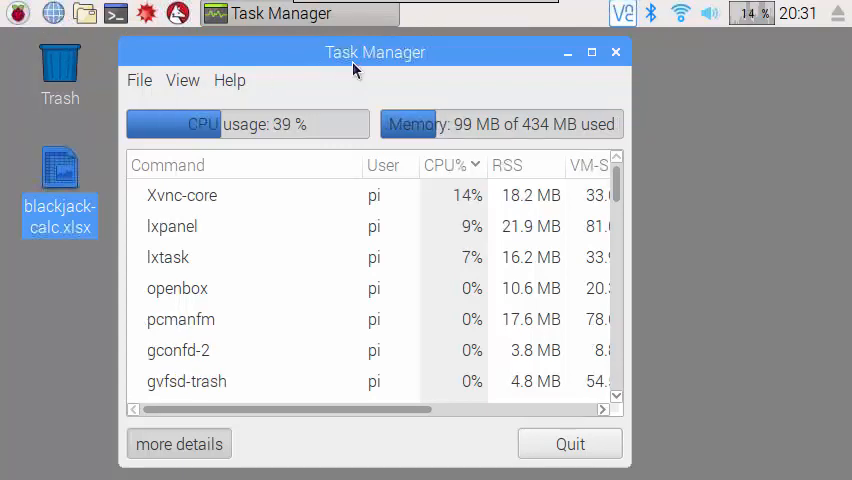